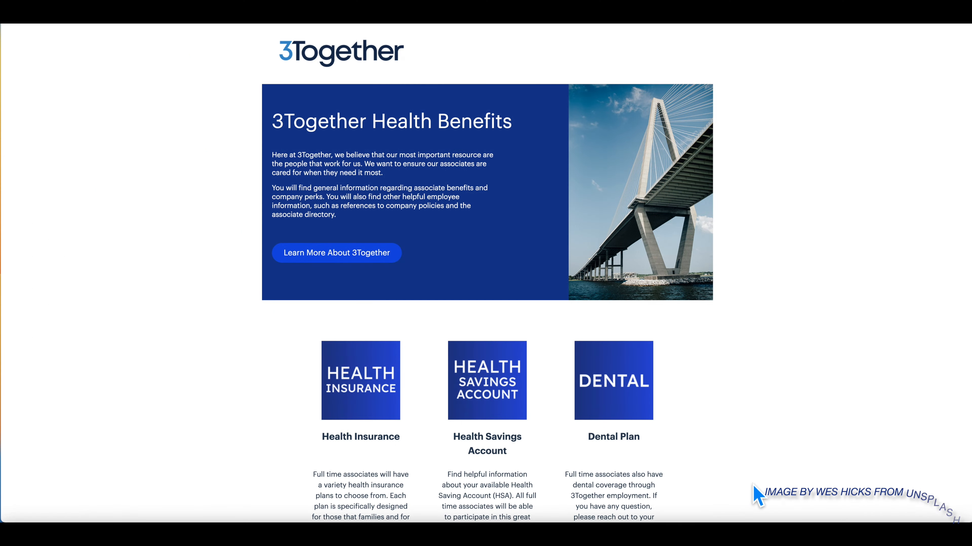
Step: Scroll through the 3Together Health example benefits page to review its sections
{"action": "scroll", "scroll_direction": "down", "scroll_amount": 3}
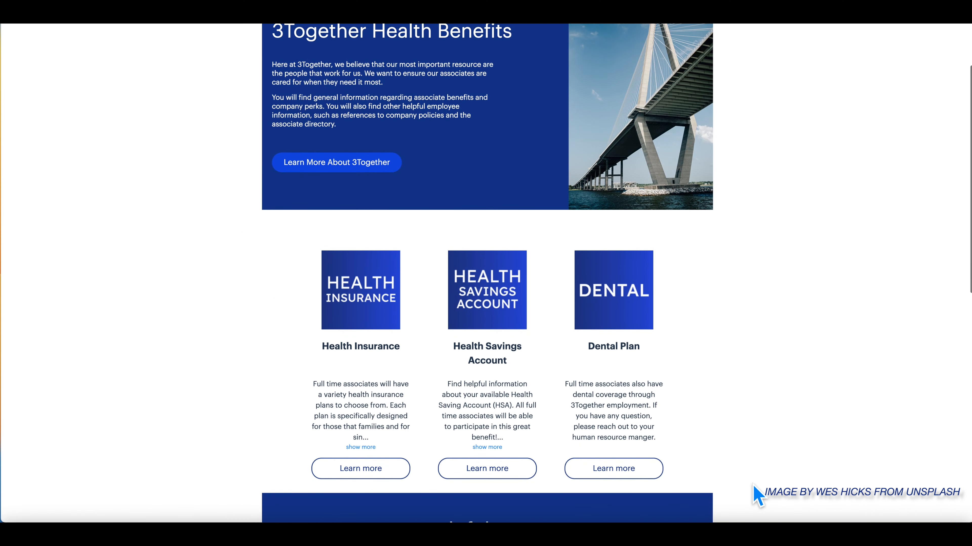
{"action": "scroll", "scroll_direction": "down", "scroll_amount": 3}
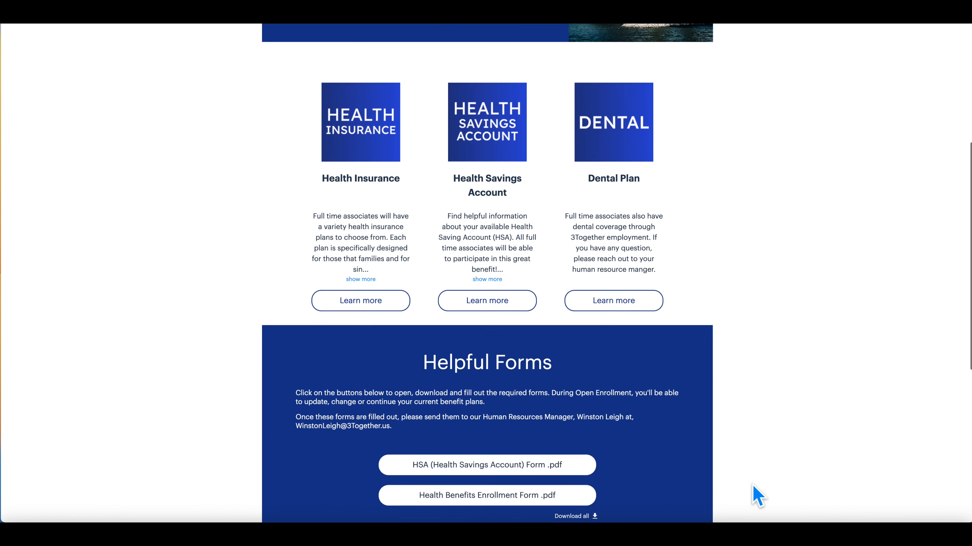
{"action": "scroll", "scroll_direction": "down", "scroll_amount": 3}
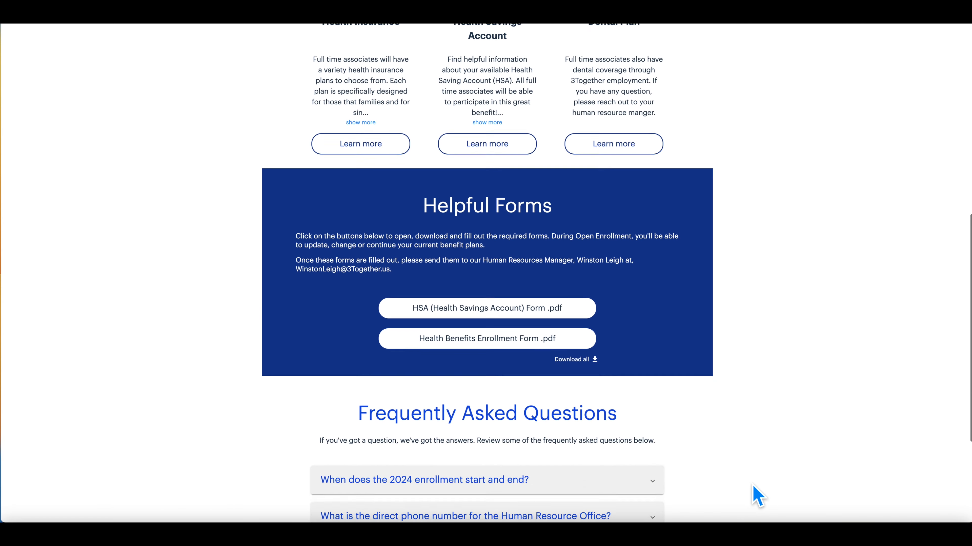
{"action": "scroll", "scroll_direction": "down", "scroll_amount": 3}
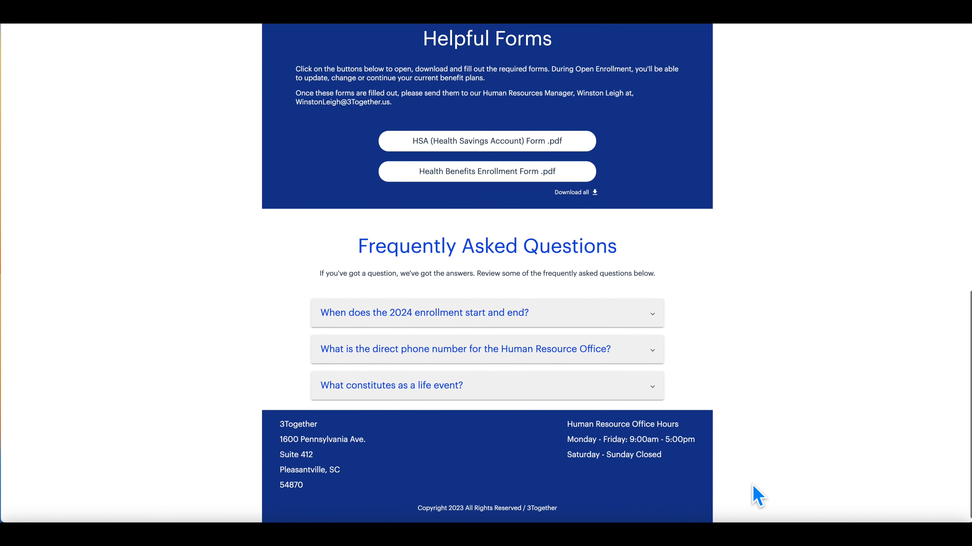
{"action": "scroll", "scroll_direction": "up", "scroll_amount": 3}
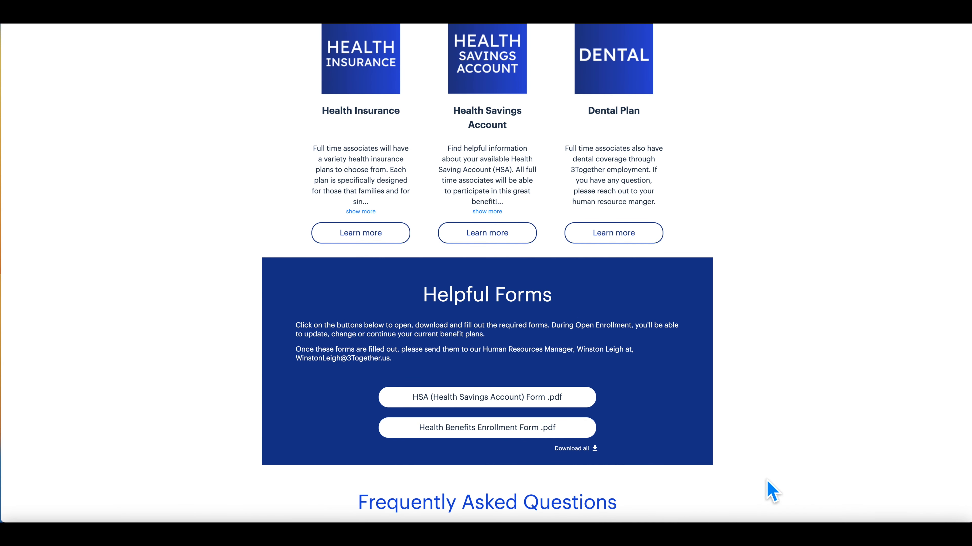
{"action": "mouse_move", "coordinate": [490, 398]}
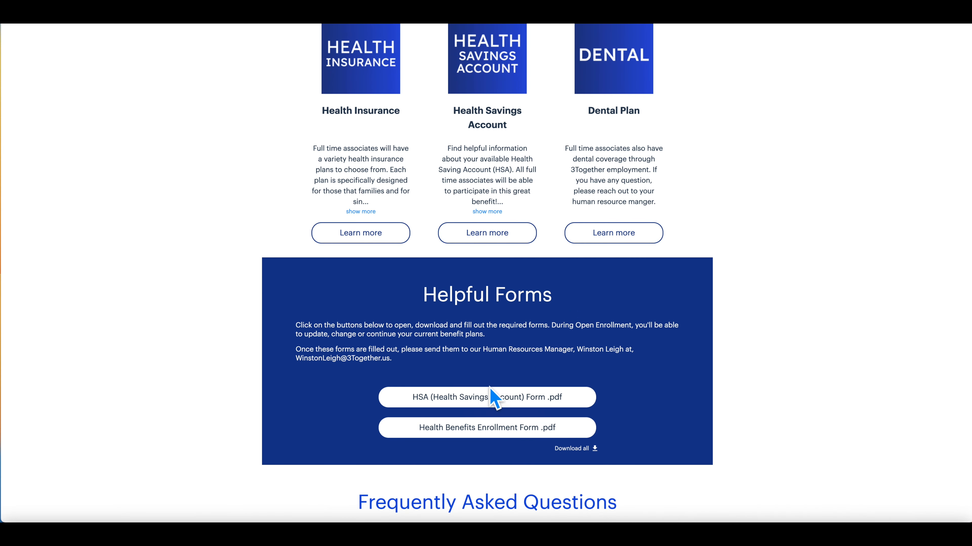
{"action": "mouse_move", "coordinate": [505, 405]}
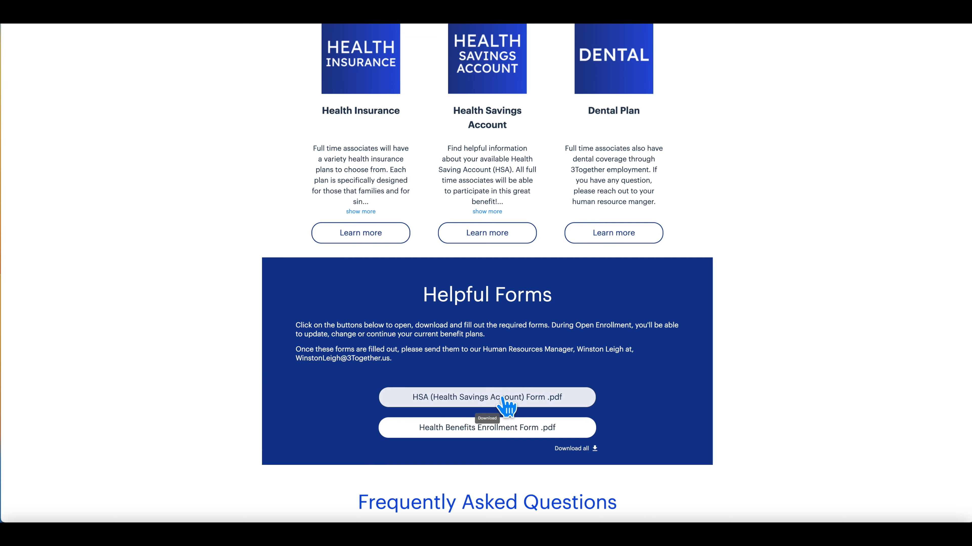
Step: View the HSA form PDF from the example page, then return to the page top
{"action": "left_click", "coordinate": [502, 397]}
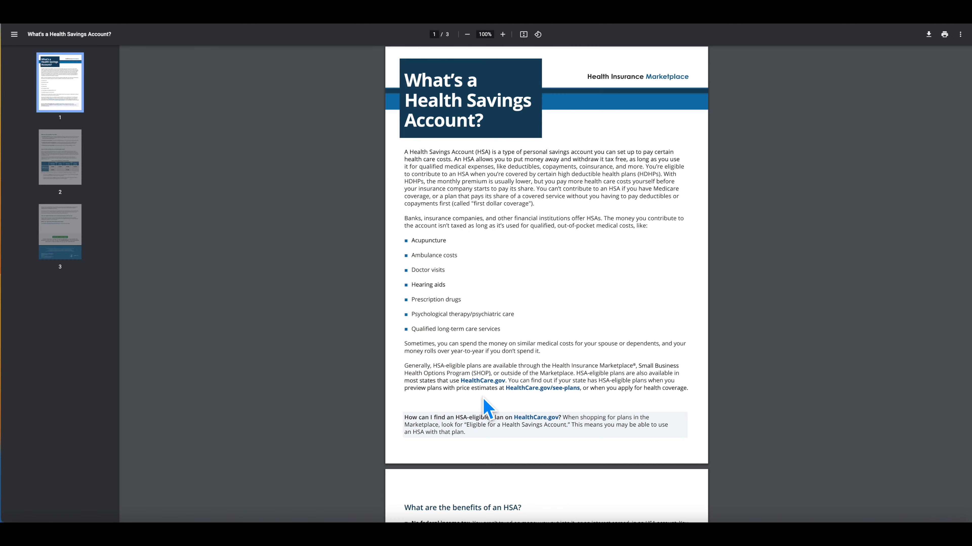
{"action": "scroll", "scroll_direction": "down", "scroll_amount": 3}
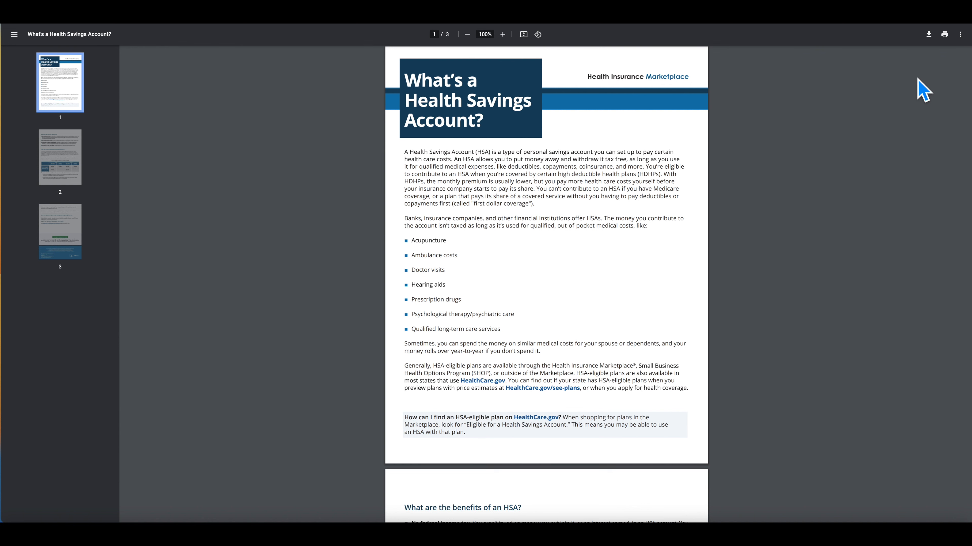
{"action": "mouse_move", "coordinate": [929, 35]}
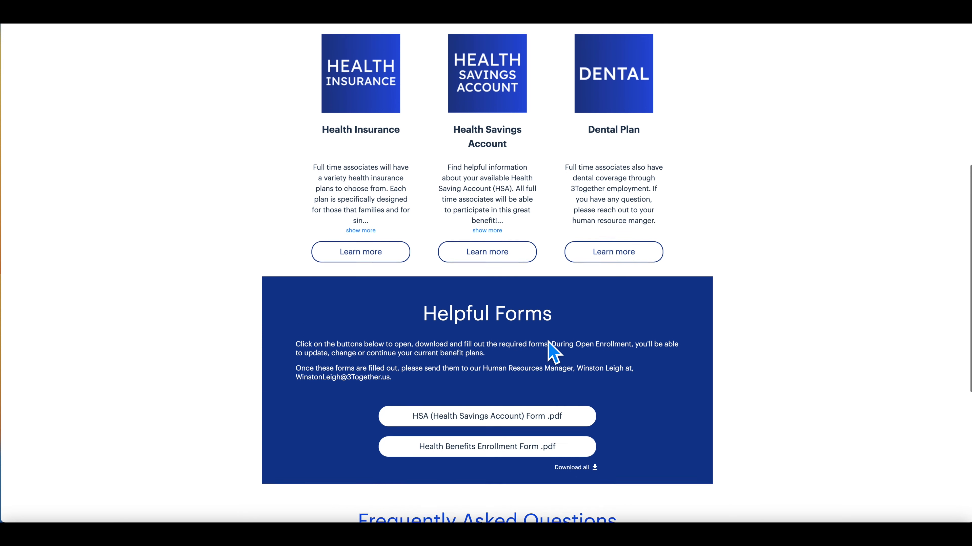
{"action": "scroll", "scroll_direction": "up", "scroll_amount": 3}
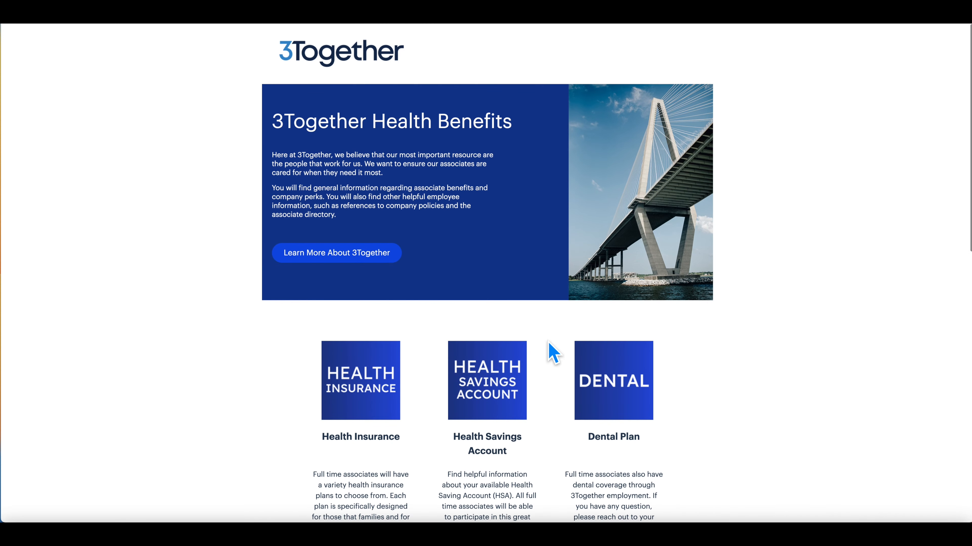
{"action": "mouse_move", "coordinate": [303, 31]}
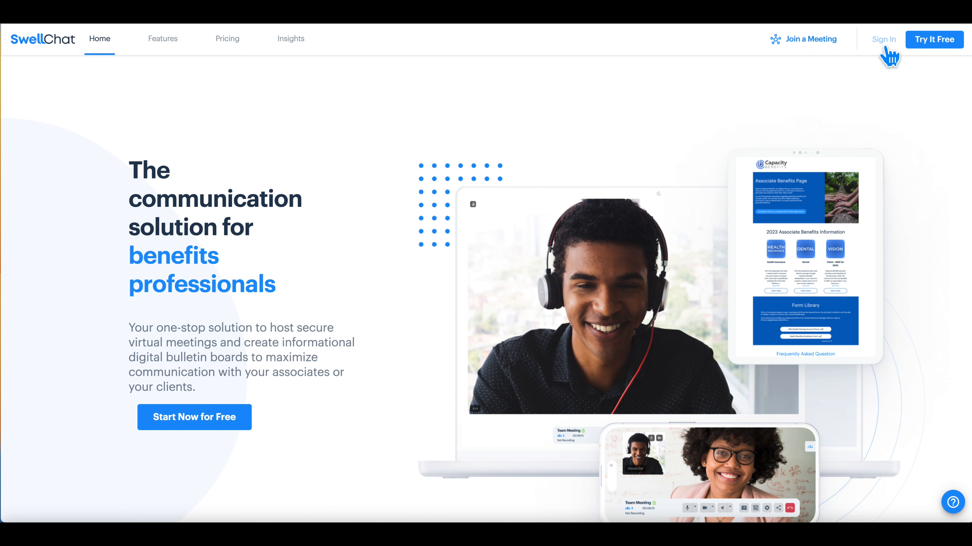
Step: Sign in to SwellChat and start a new draft Space from the Spaces list
{"action": "left_click", "coordinate": [884, 39]}
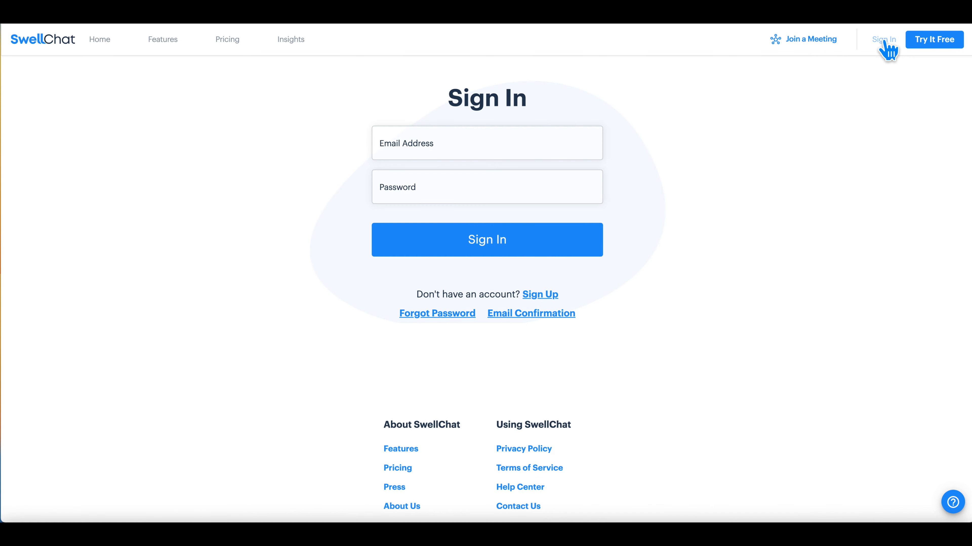
{"action": "left_click", "coordinate": [883, 39]}
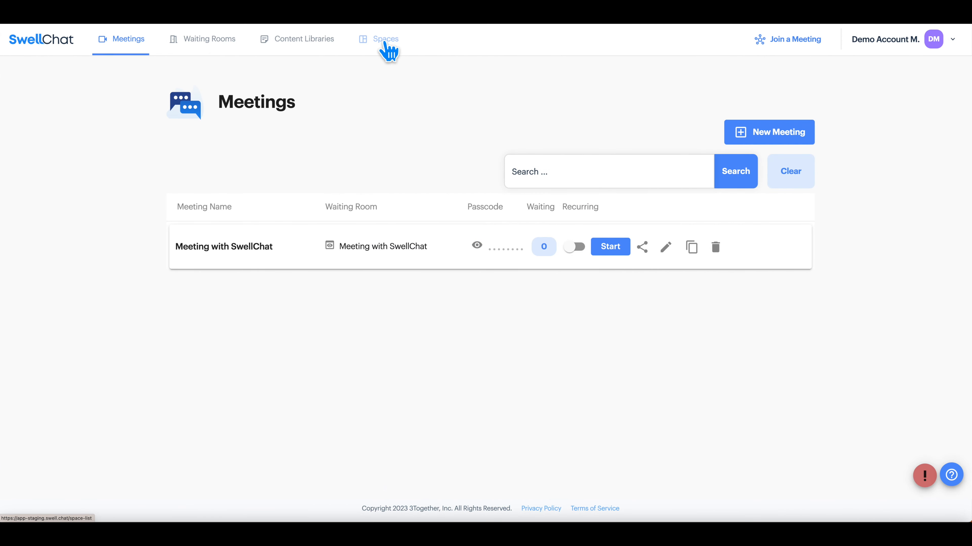
{"action": "left_click", "coordinate": [385, 39]}
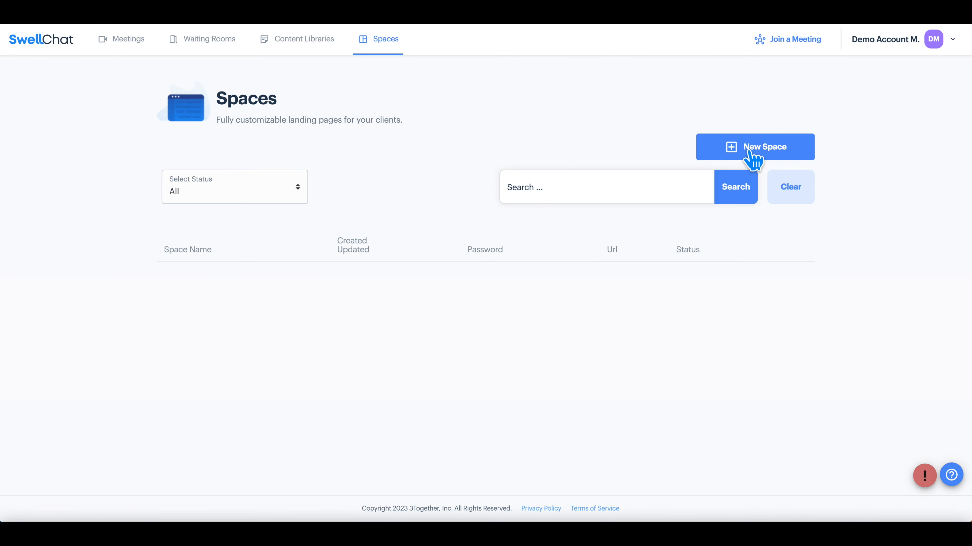
{"action": "left_click", "coordinate": [755, 146]}
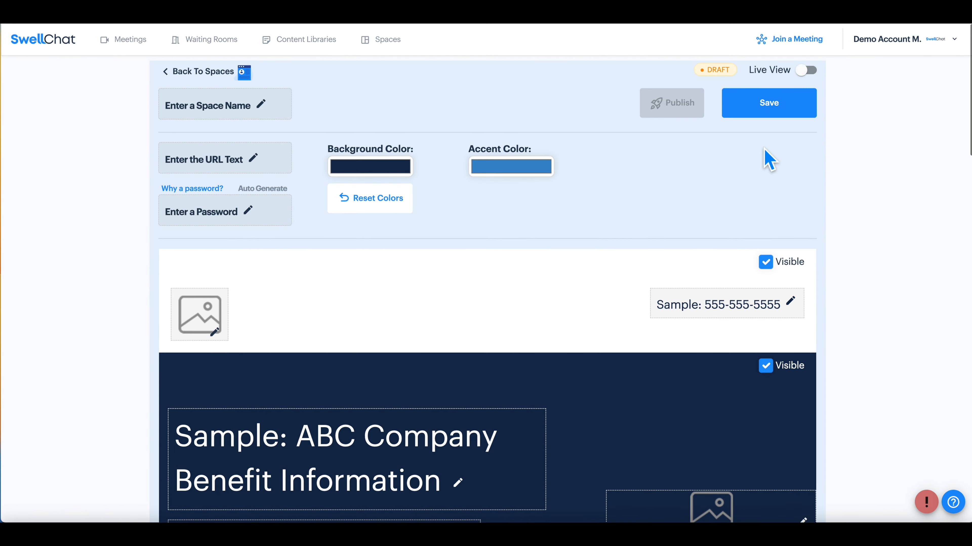
{"action": "mouse_move", "coordinate": [581, 76]}
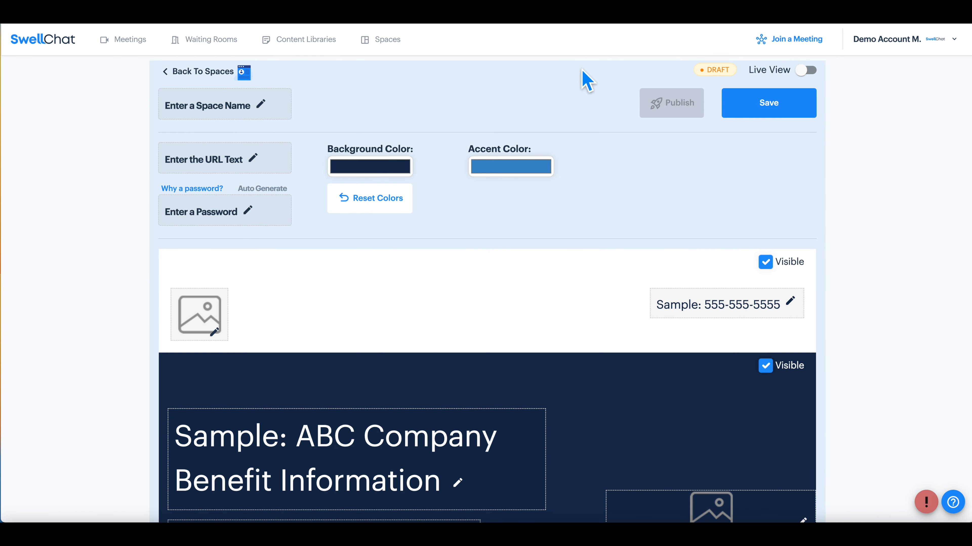
{"action": "mouse_move", "coordinate": [268, 105]}
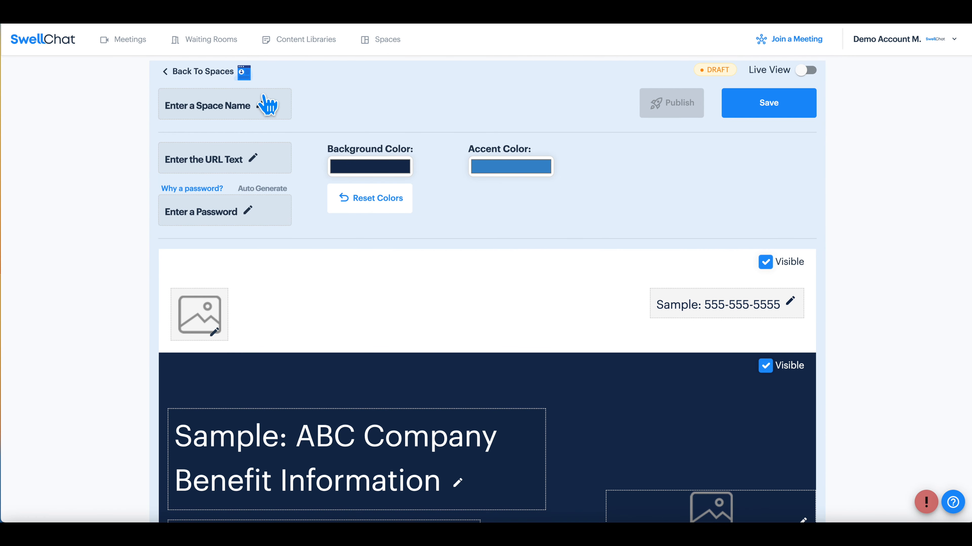
Step: Name the Space 'Capacity Benefits' and set its URL text to 'CapBenefits'
{"action": "left_click", "coordinate": [224, 104]}
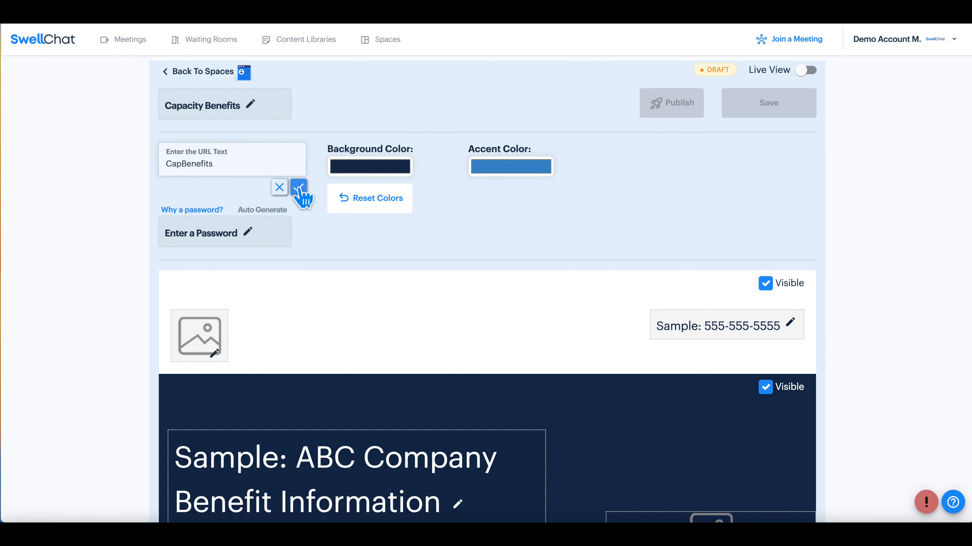
{"action": "left_click", "coordinate": [298, 188]}
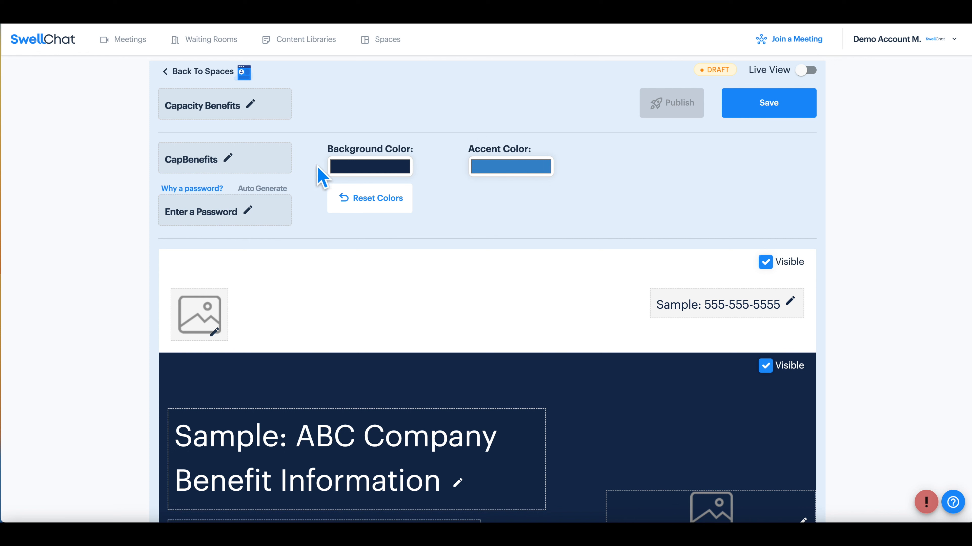
{"action": "mouse_move", "coordinate": [373, 170]}
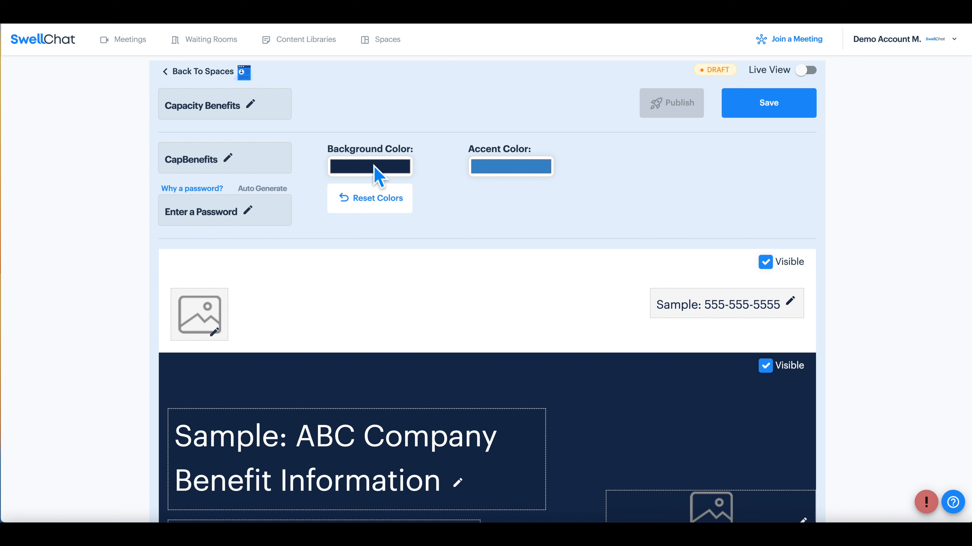
Step: Set a brighter blue background colour and a lighter blue accent colour for the Space
{"action": "left_click", "coordinate": [370, 167]}
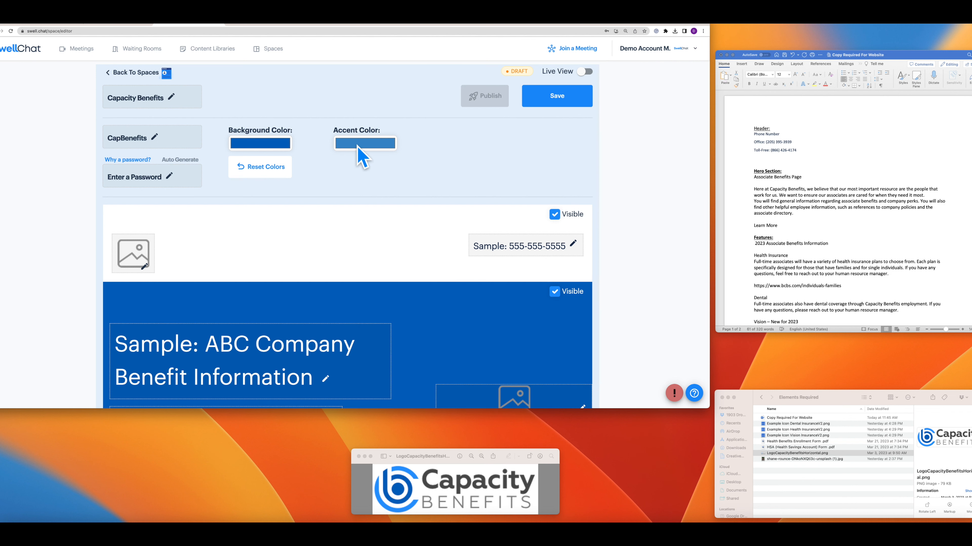
{"action": "left_click", "coordinate": [364, 142]}
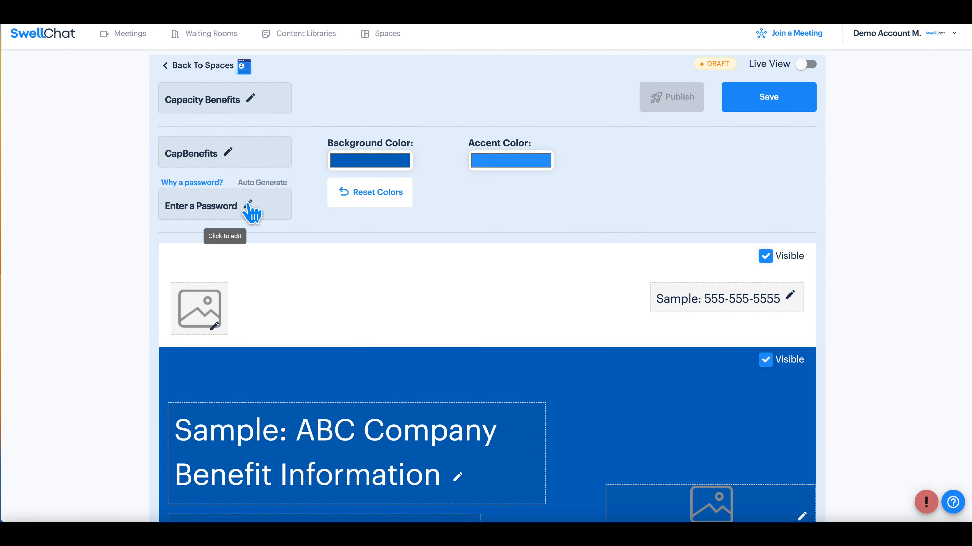
{"action": "left_click", "coordinate": [224, 206]}
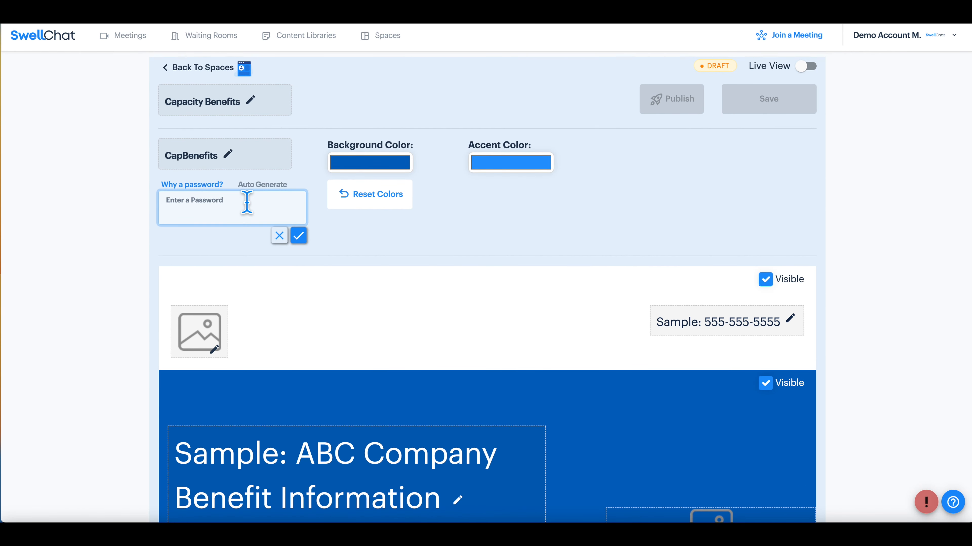
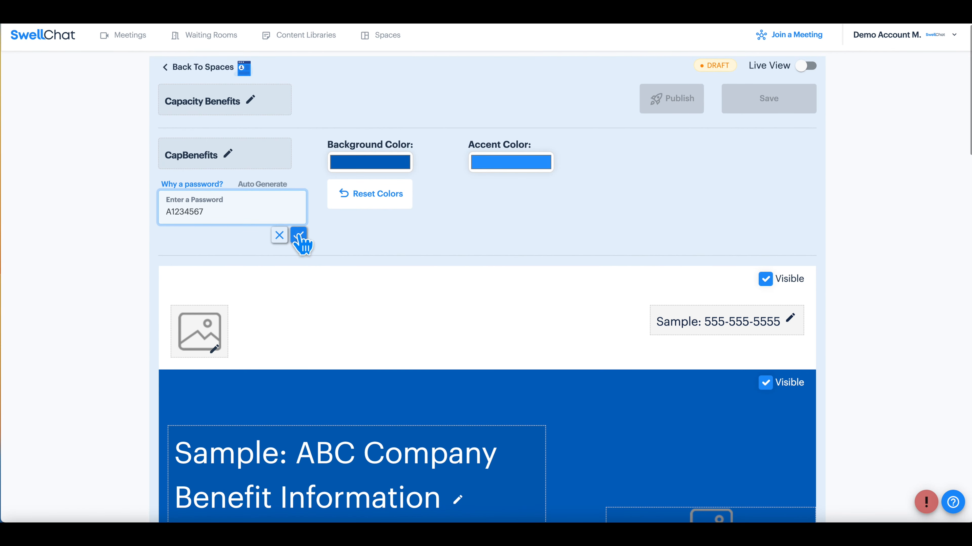
{"action": "left_click", "coordinate": [299, 236]}
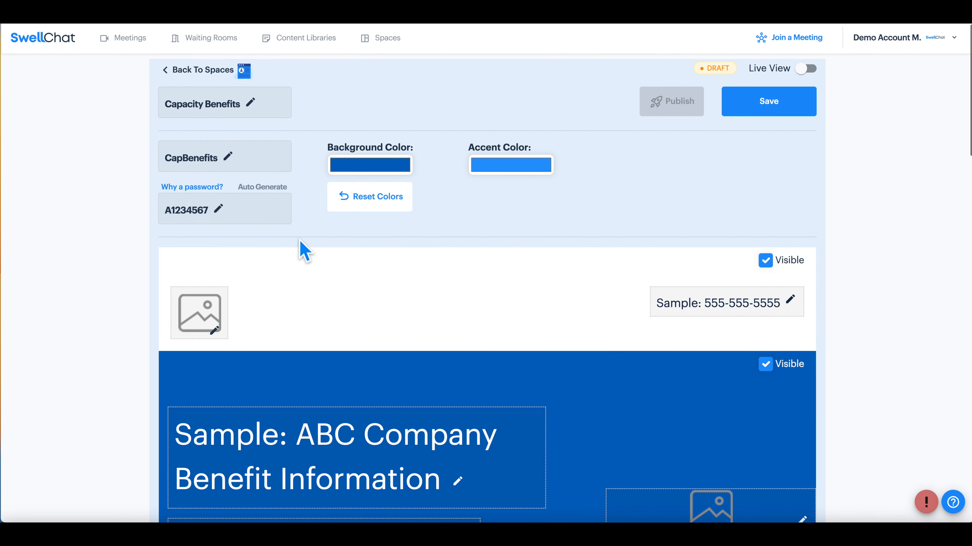
{"action": "mouse_move", "coordinate": [629, 117]}
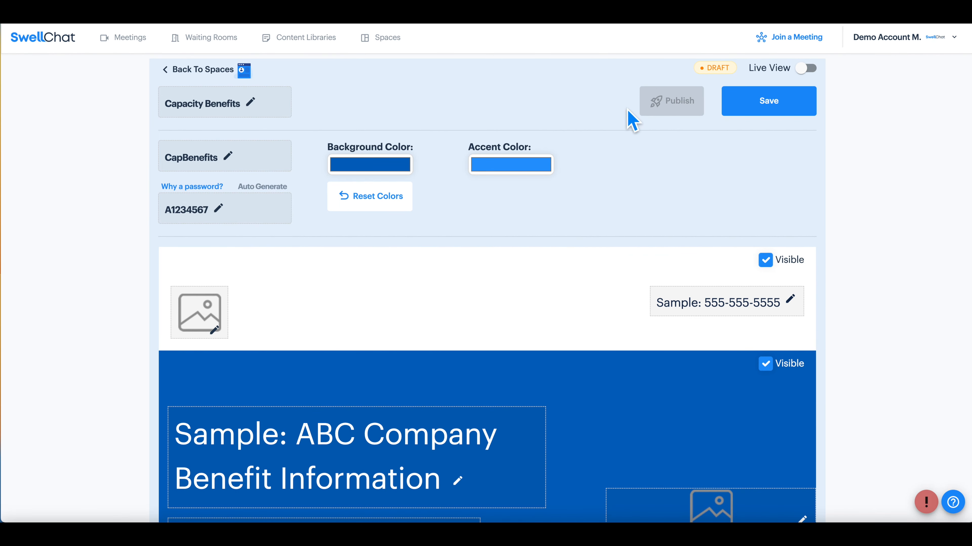
{"action": "mouse_move", "coordinate": [707, 84]}
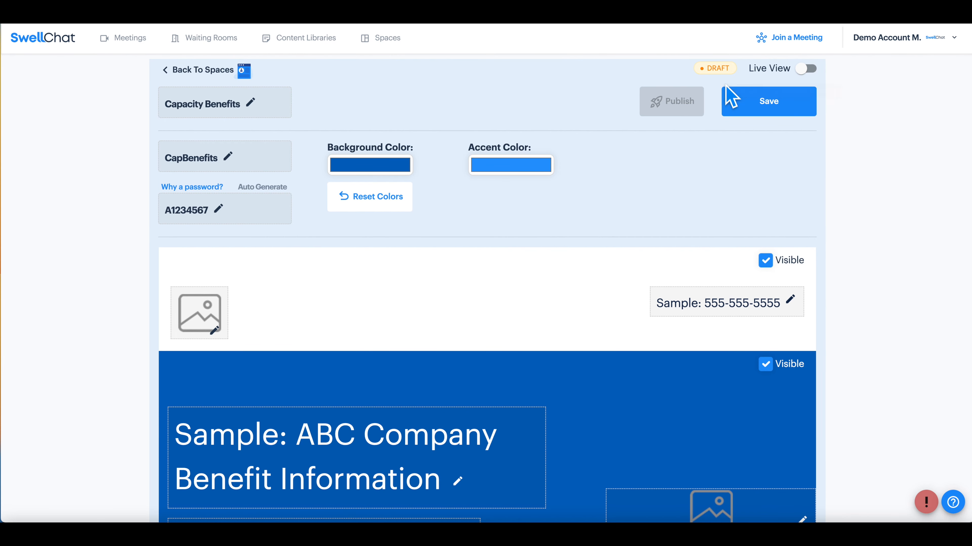
{"action": "mouse_move", "coordinate": [806, 71]}
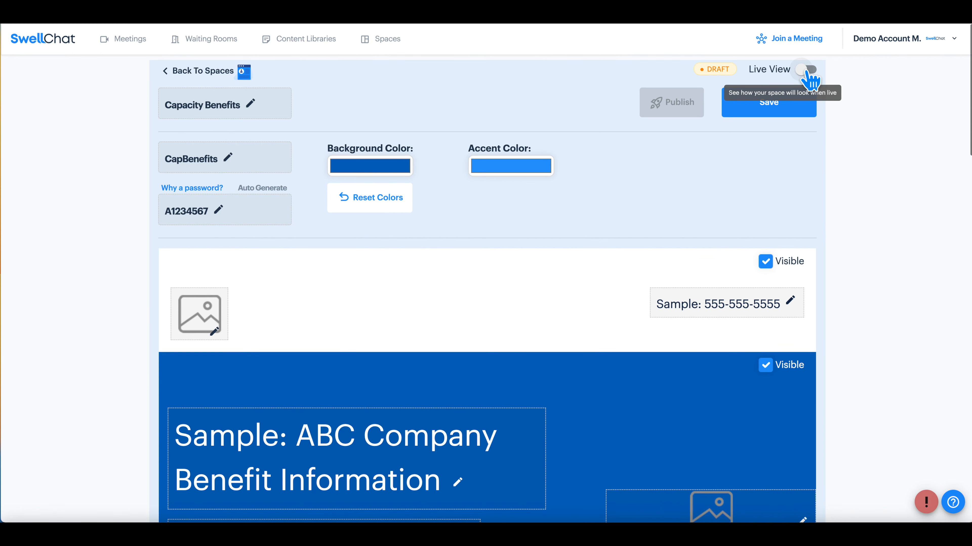
{"action": "left_click", "coordinate": [805, 69]}
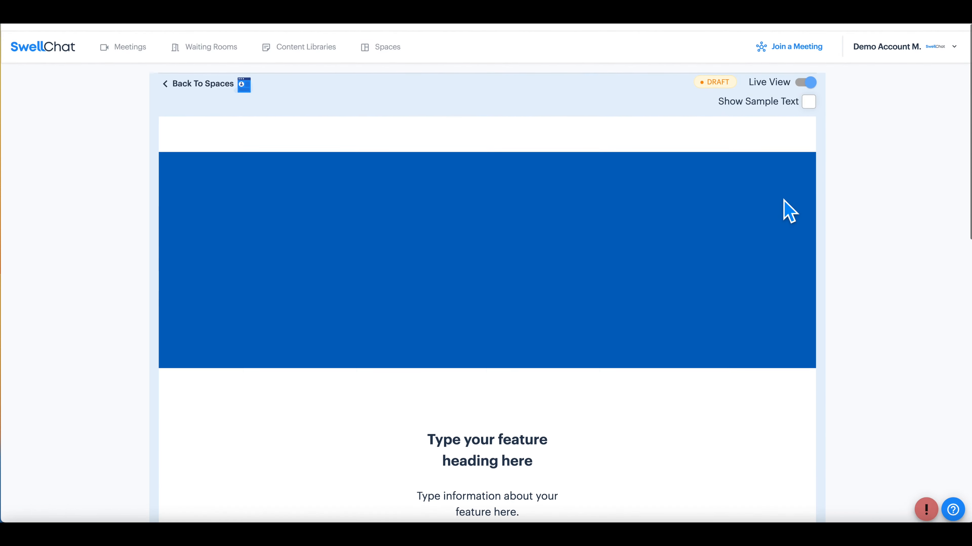
{"action": "left_click", "coordinate": [805, 82]}
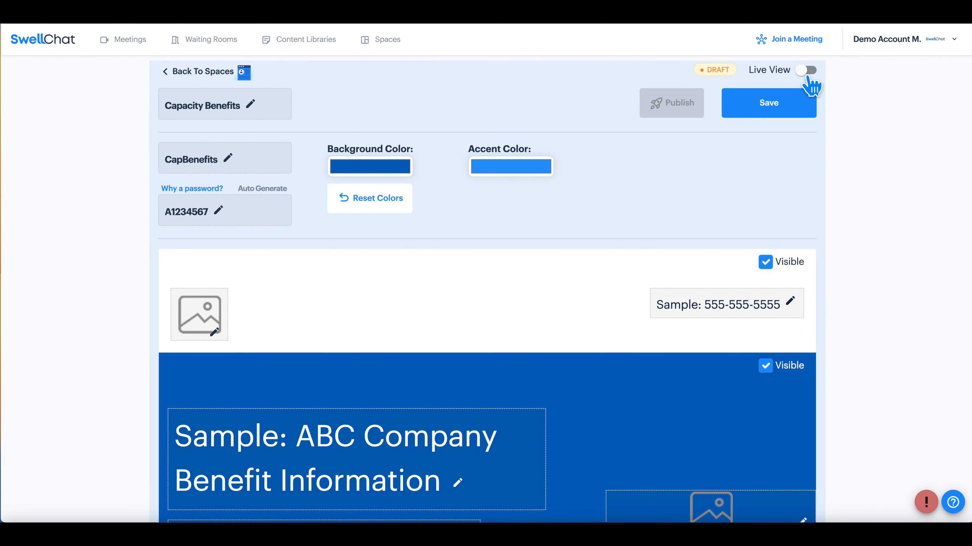
{"action": "scroll", "scroll_direction": "down", "scroll_amount": 3}
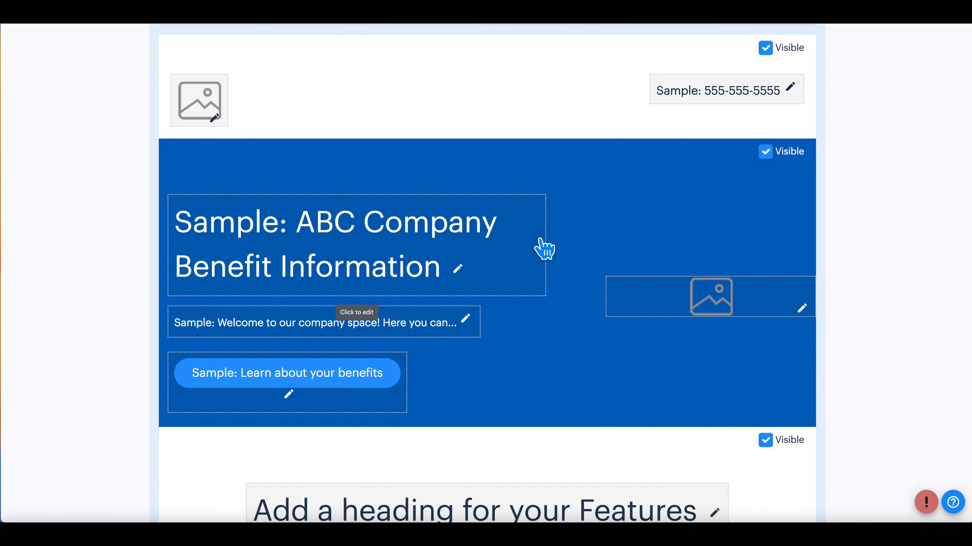
{"action": "mouse_move", "coordinate": [435, 88]}
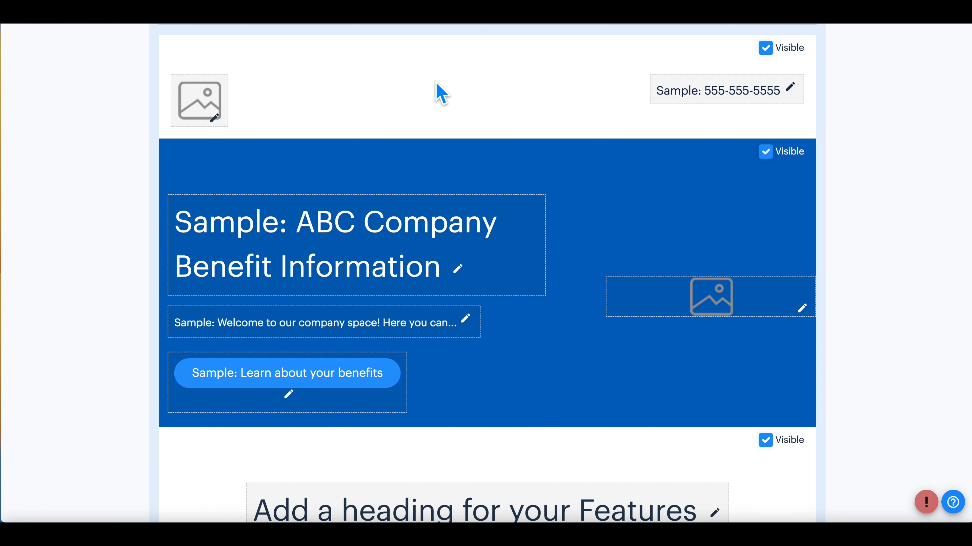
{"action": "mouse_move", "coordinate": [575, 109]}
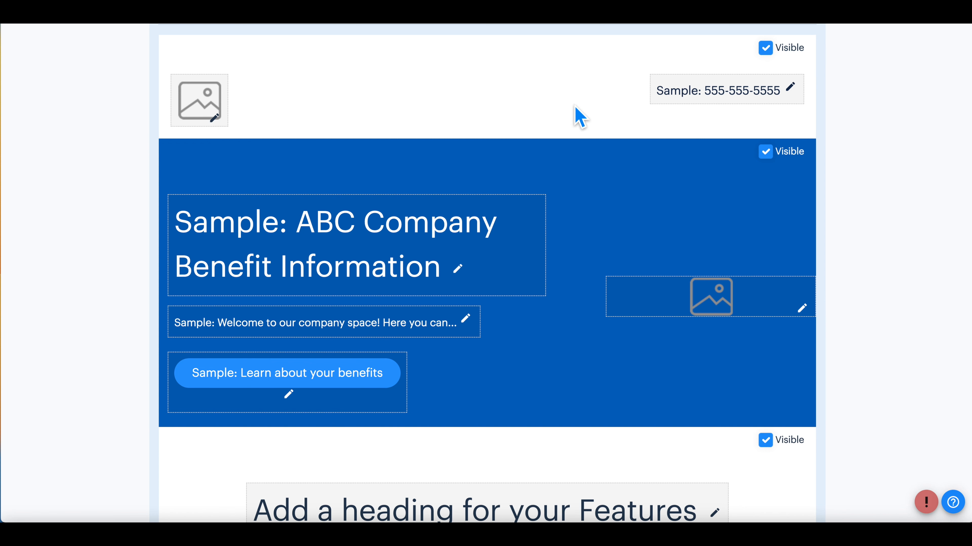
{"action": "scroll", "scroll_direction": "down", "scroll_amount": 3}
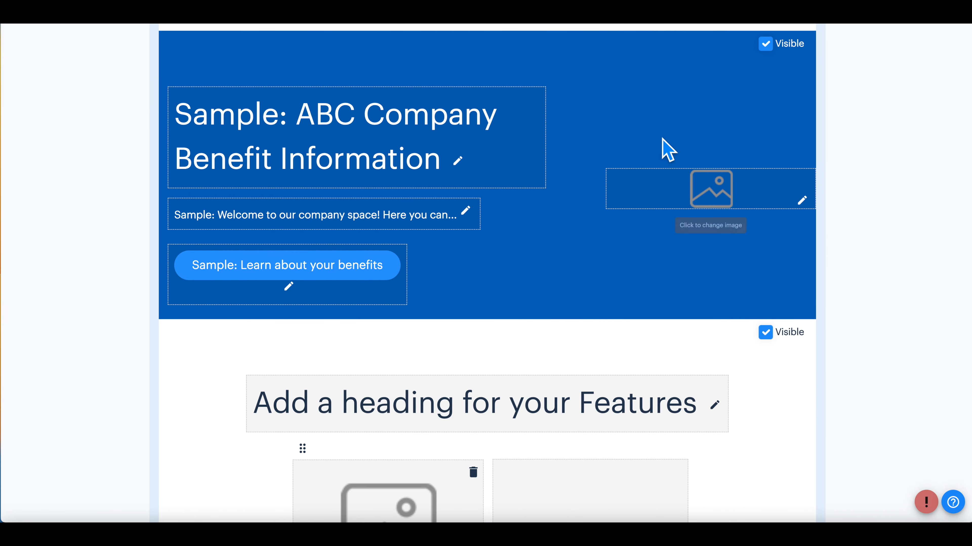
{"action": "mouse_move", "coordinate": [430, 107]}
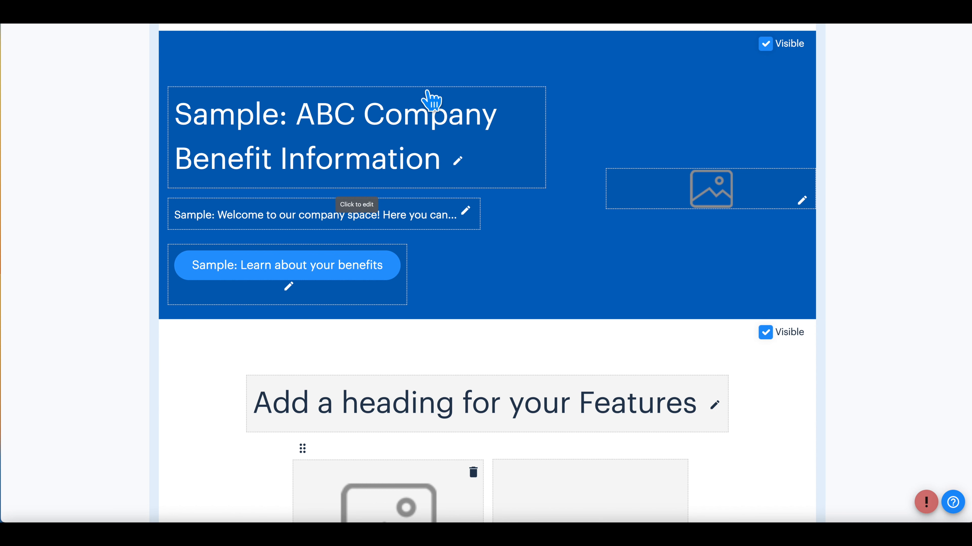
{"action": "scroll", "scroll_direction": "down", "scroll_amount": 3}
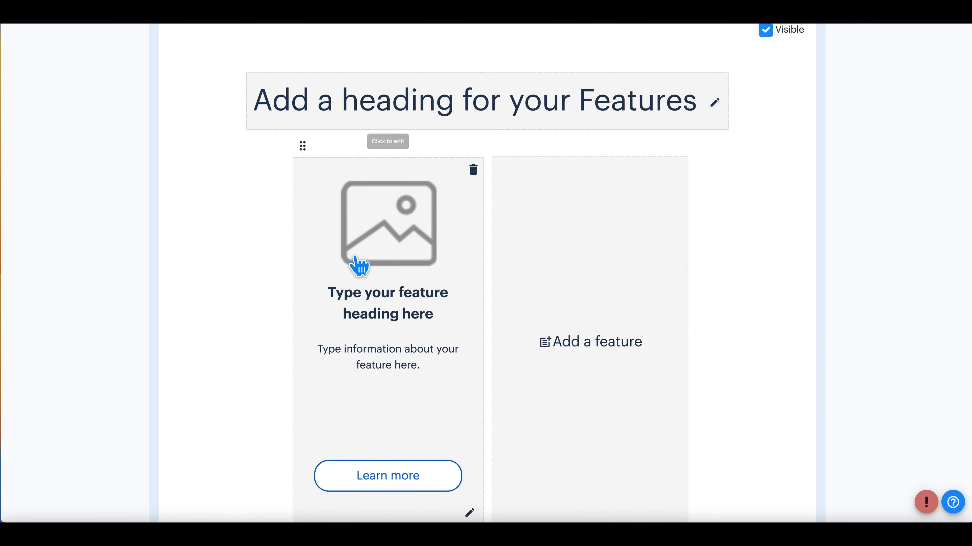
{"action": "mouse_move", "coordinate": [635, 261]}
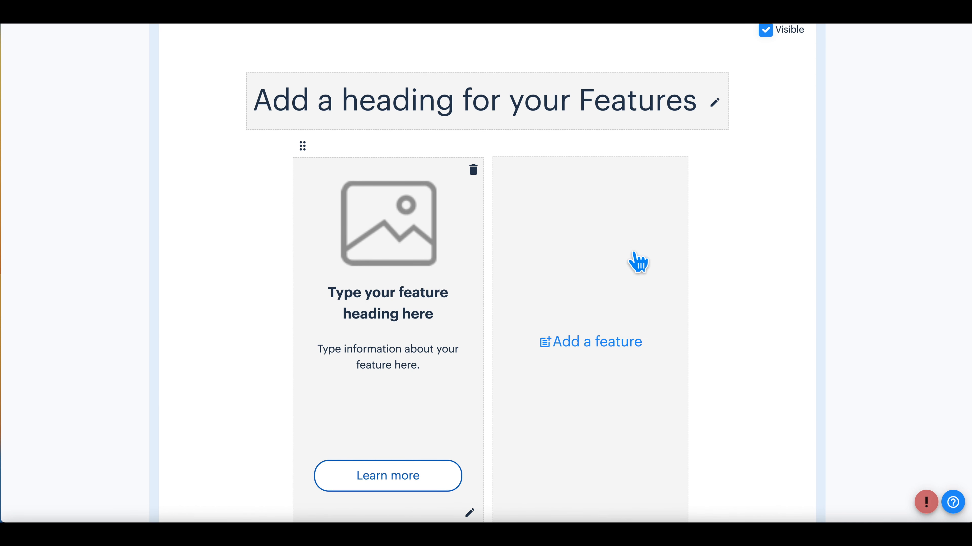
{"action": "scroll", "scroll_direction": "down", "scroll_amount": 3}
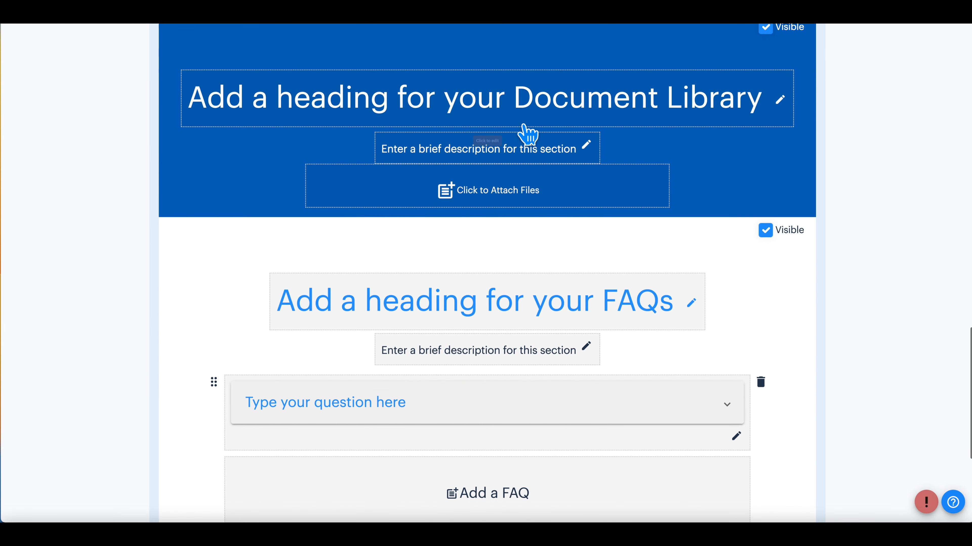
{"action": "mouse_move", "coordinate": [387, 146]}
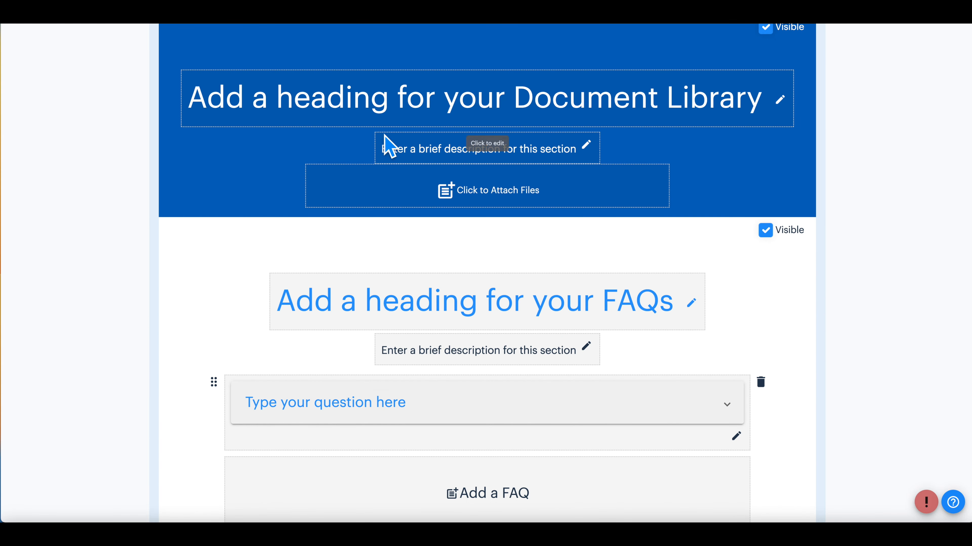
{"action": "scroll", "scroll_direction": "down", "scroll_amount": 3}
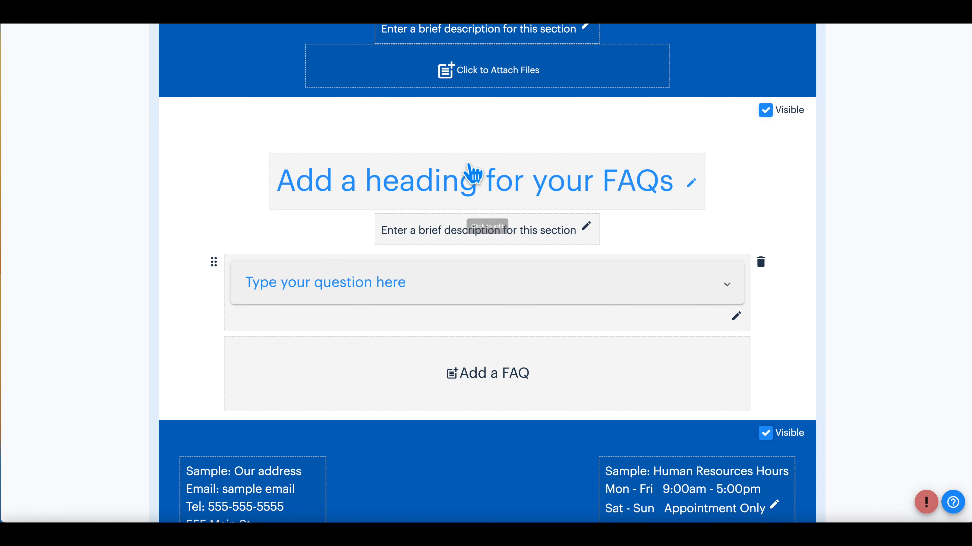
{"action": "scroll", "scroll_direction": "down", "scroll_amount": 3}
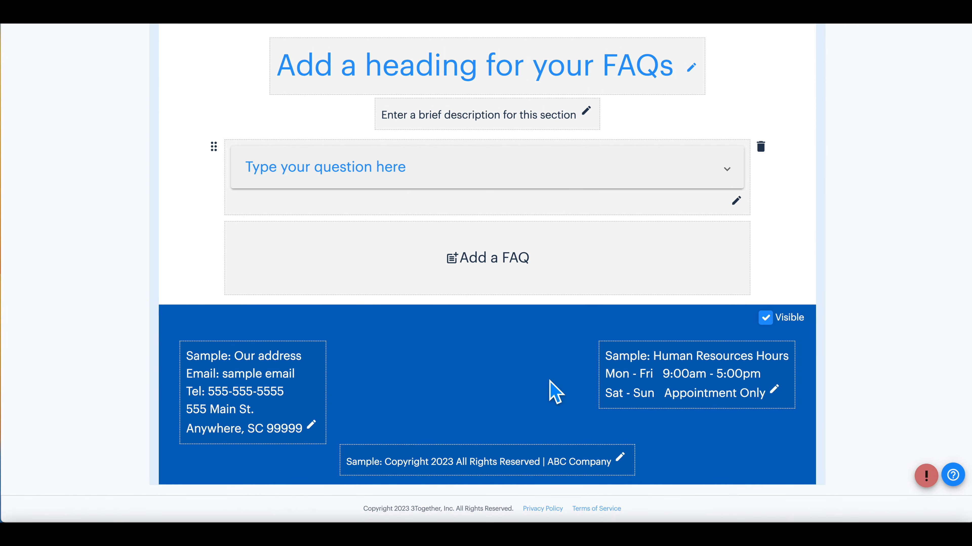
{"action": "mouse_move", "coordinate": [390, 401]}
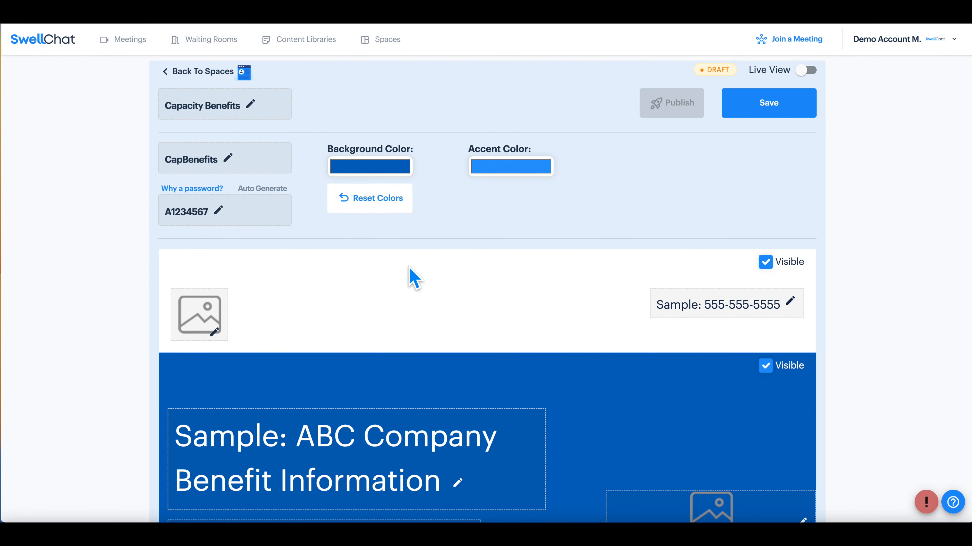
{"action": "mouse_move", "coordinate": [330, 301]}
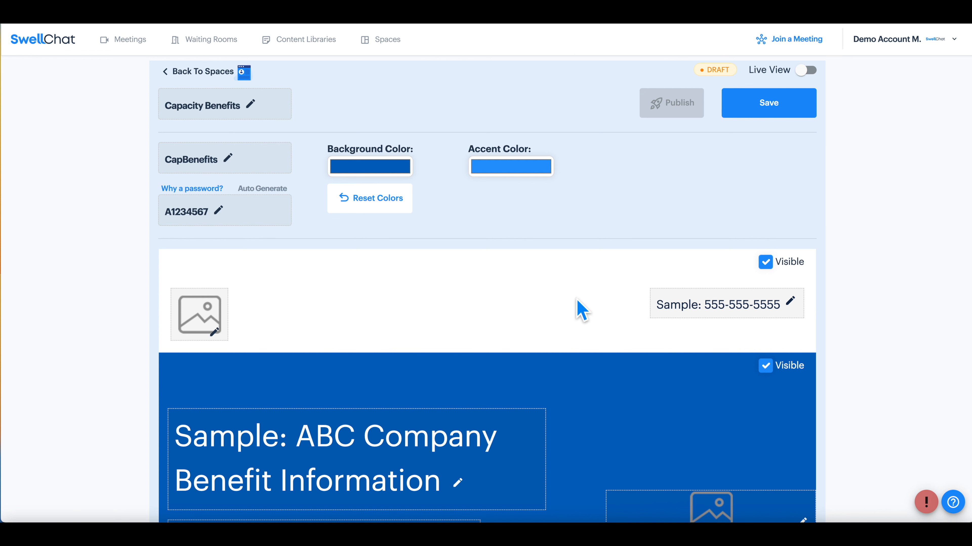
{"action": "mouse_move", "coordinate": [542, 264]}
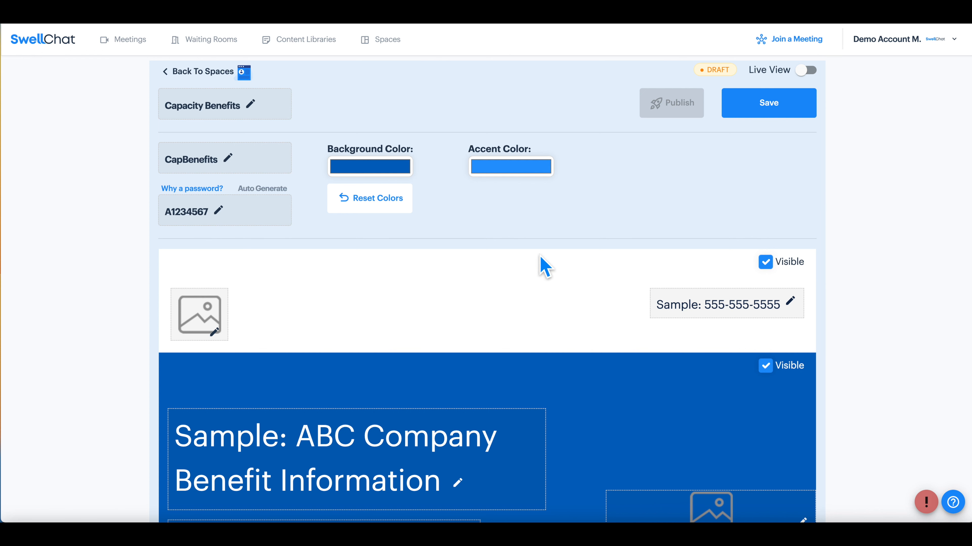
Step: Upload LogoCapacityBenefitsHorizontal.png as the Space's header logo image
{"action": "left_click", "coordinate": [199, 316]}
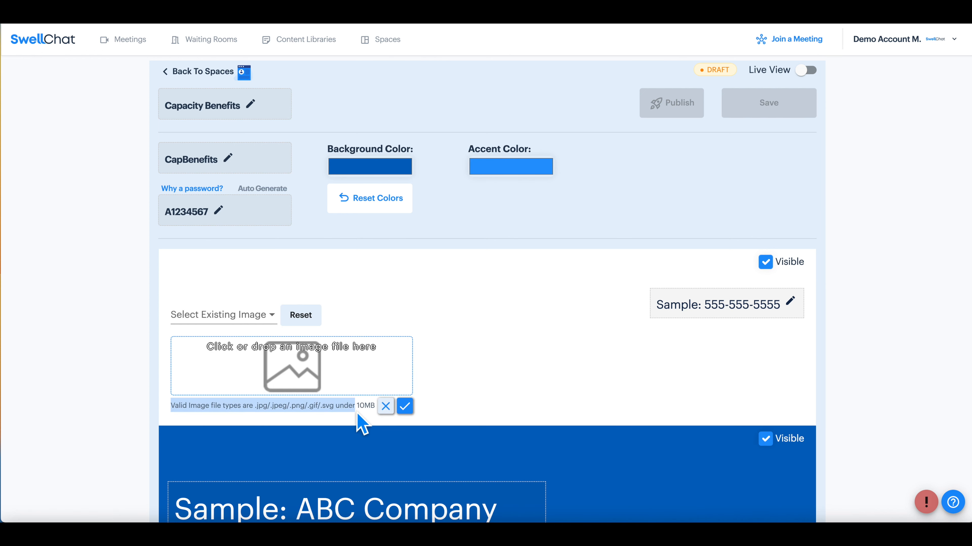
{"action": "mouse_move", "coordinate": [625, 372]}
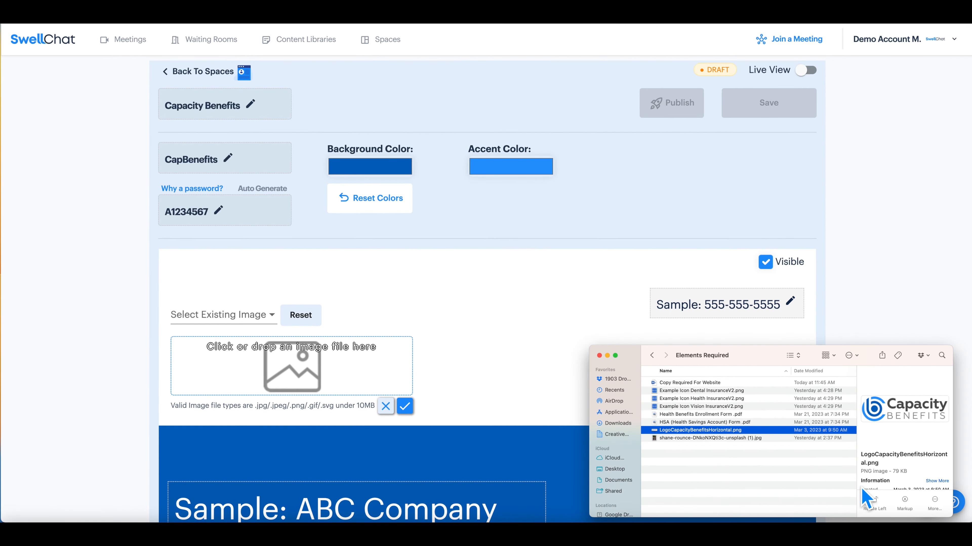
{"action": "mouse_move", "coordinate": [680, 443]}
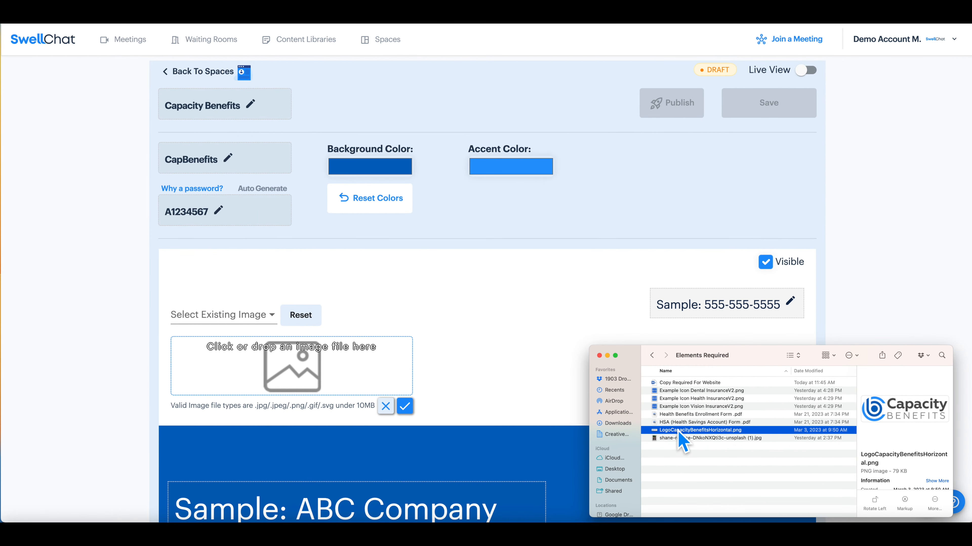
{"action": "mouse_move", "coordinate": [657, 444]}
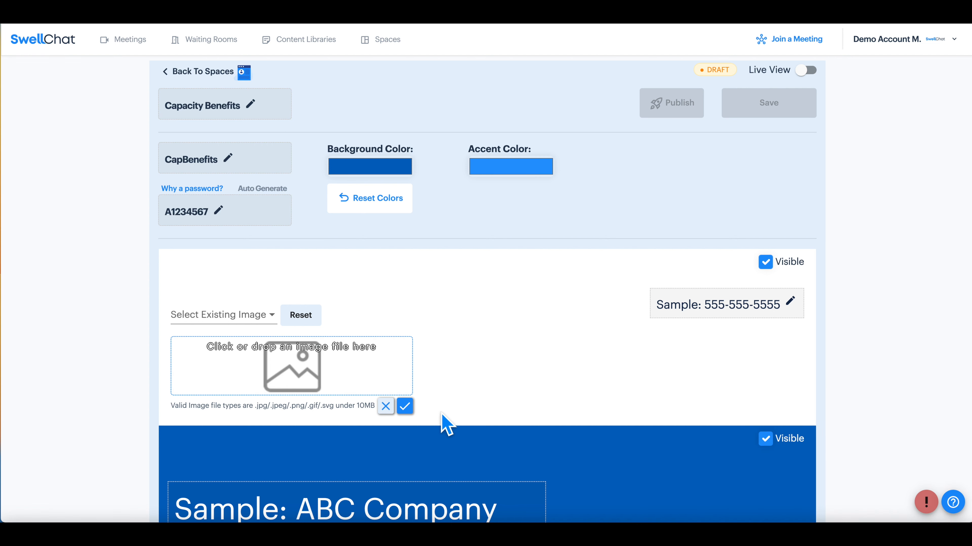
{"action": "left_click", "coordinate": [405, 407]}
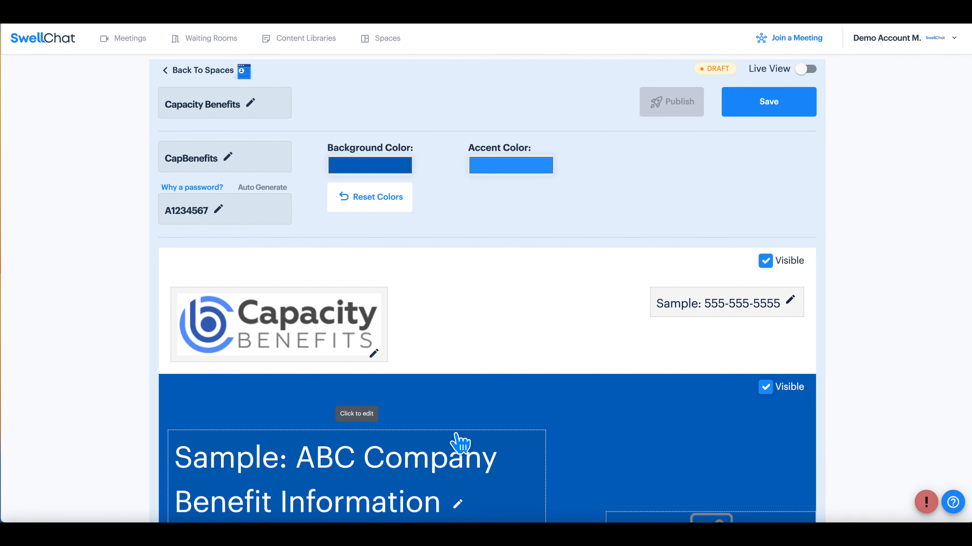
{"action": "mouse_move", "coordinate": [792, 305]}
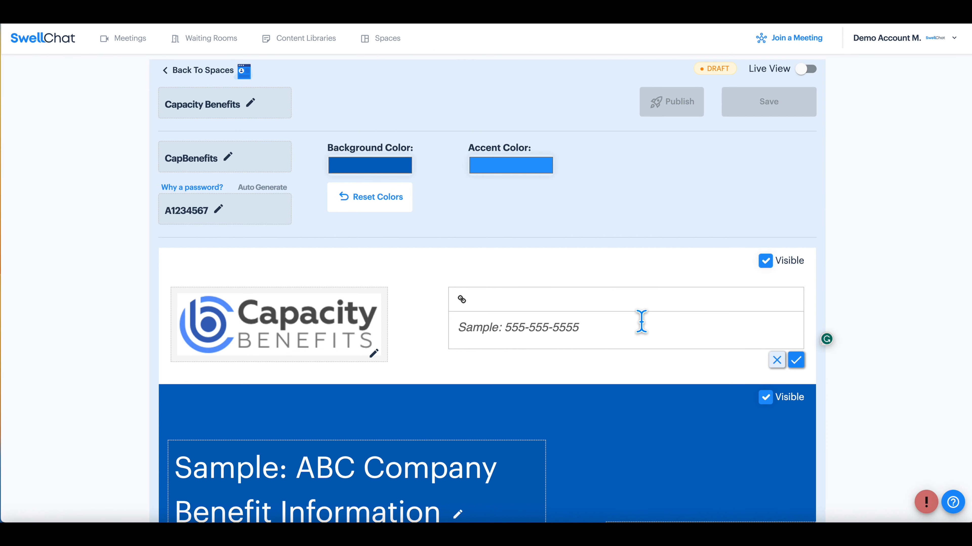
{"action": "left_click", "coordinate": [795, 360]}
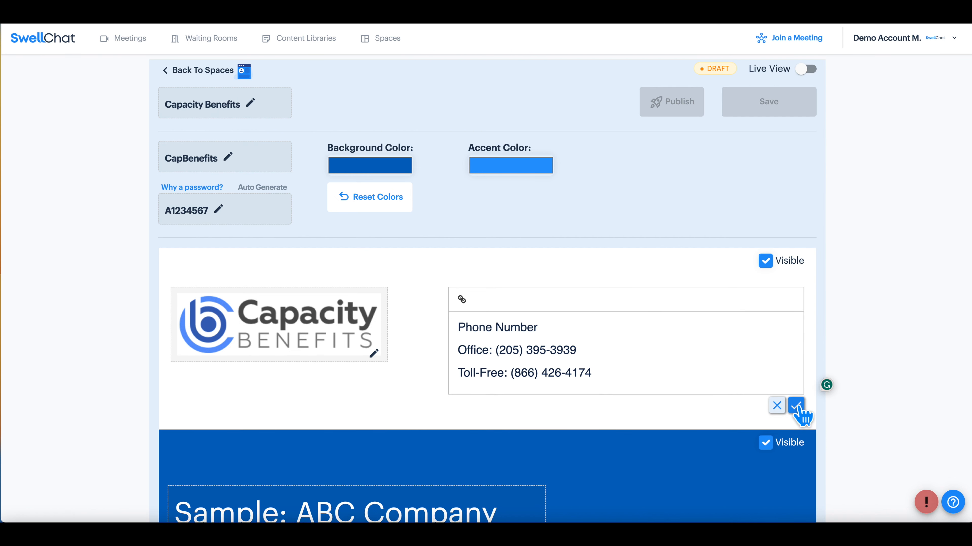
{"action": "left_click", "coordinate": [796, 405]}
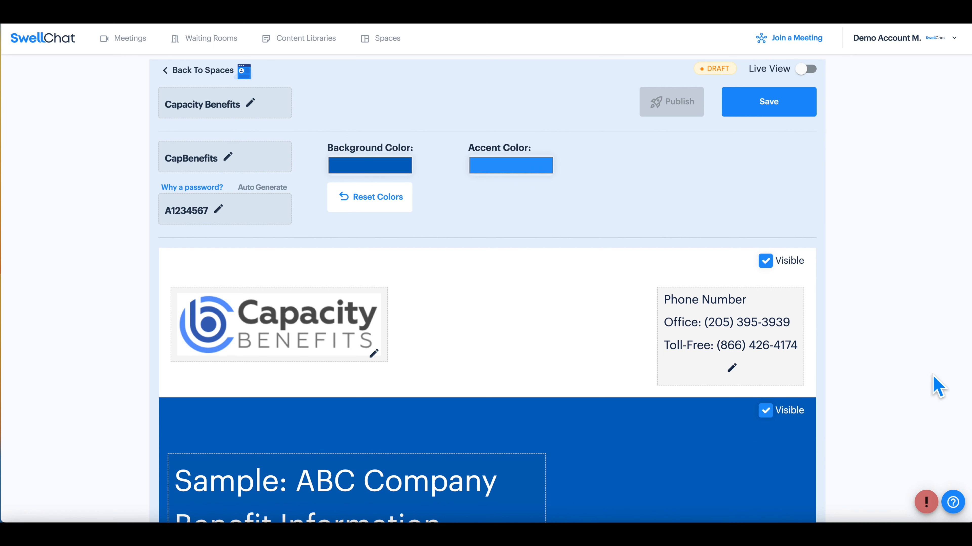
{"action": "mouse_move", "coordinate": [765, 265]}
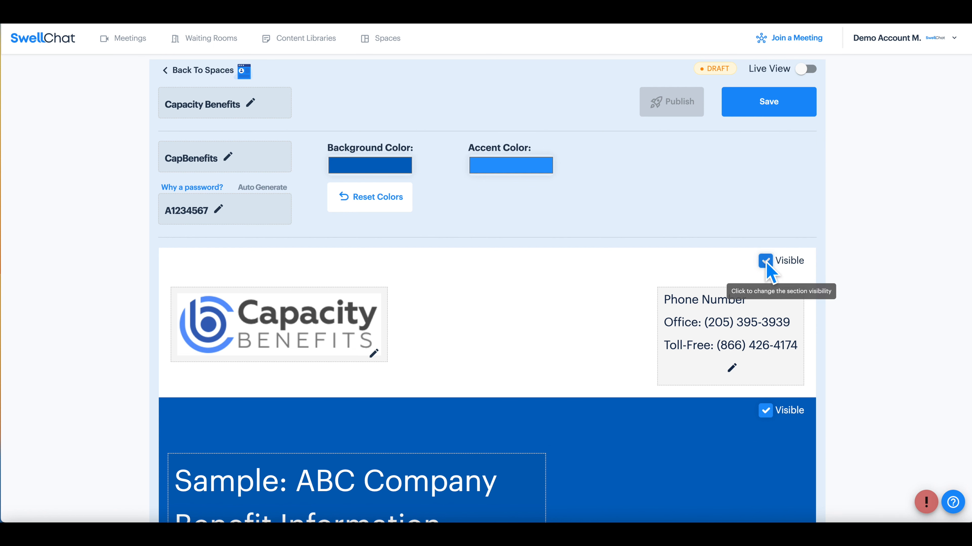
{"action": "left_click", "coordinate": [765, 261]}
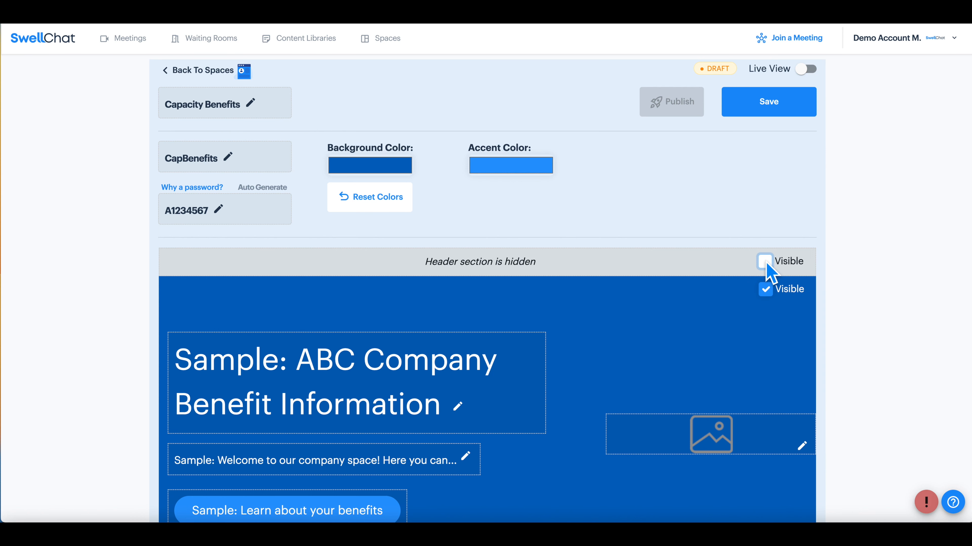
{"action": "left_click", "coordinate": [765, 261]}
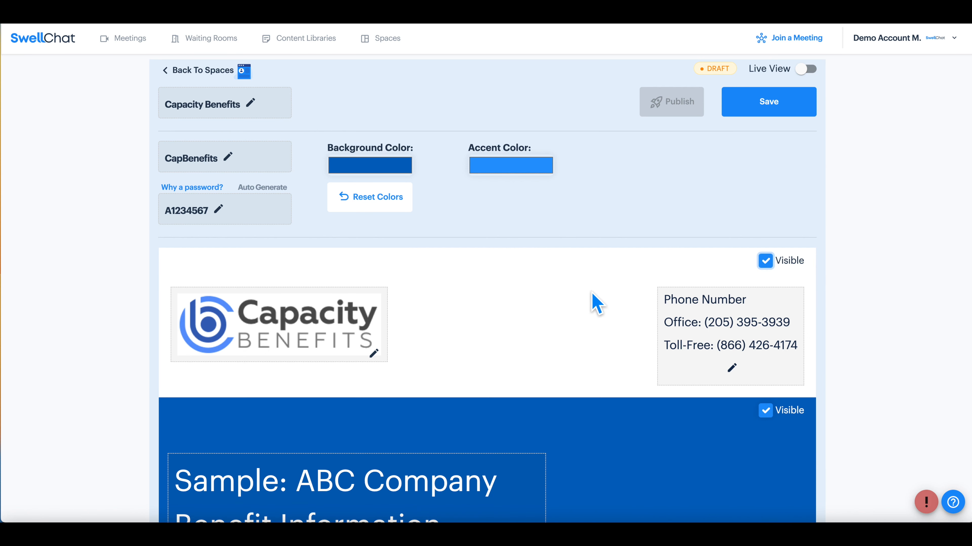
Step: Set the hero heading to 'Associate Benefits Page' and save the Capacity Benefits welcome paragraph
{"action": "scroll", "scroll_direction": "down", "scroll_amount": 3}
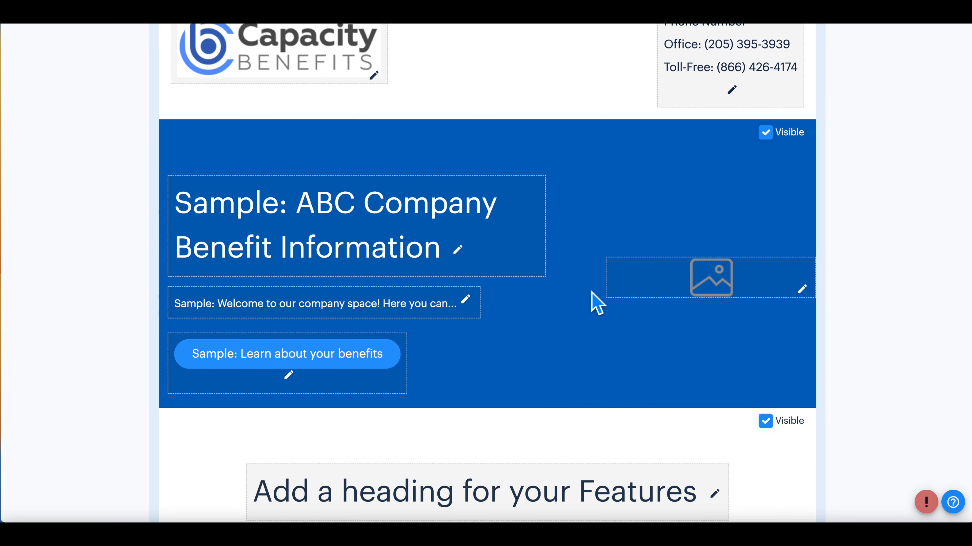
{"action": "scroll", "scroll_direction": "down", "scroll_amount": 3}
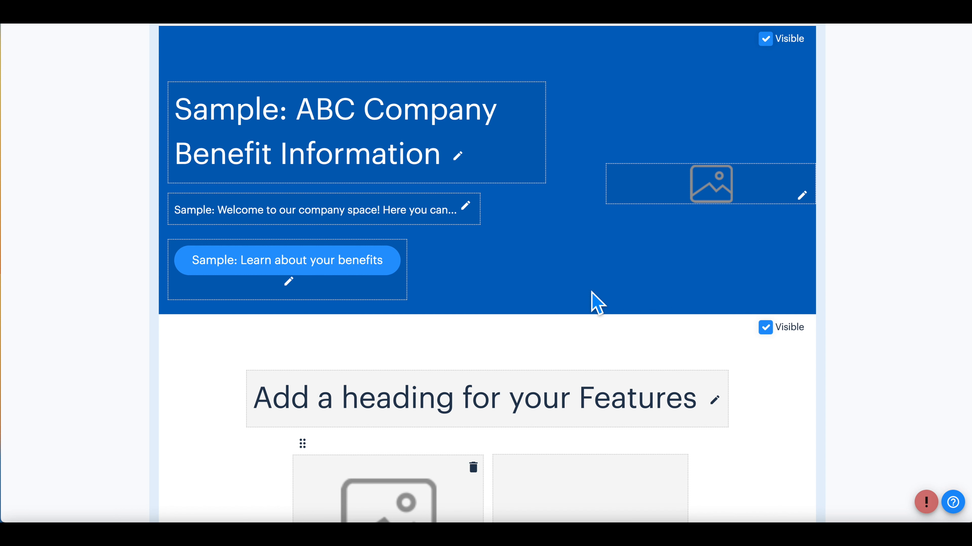
{"action": "mouse_move", "coordinate": [457, 163]}
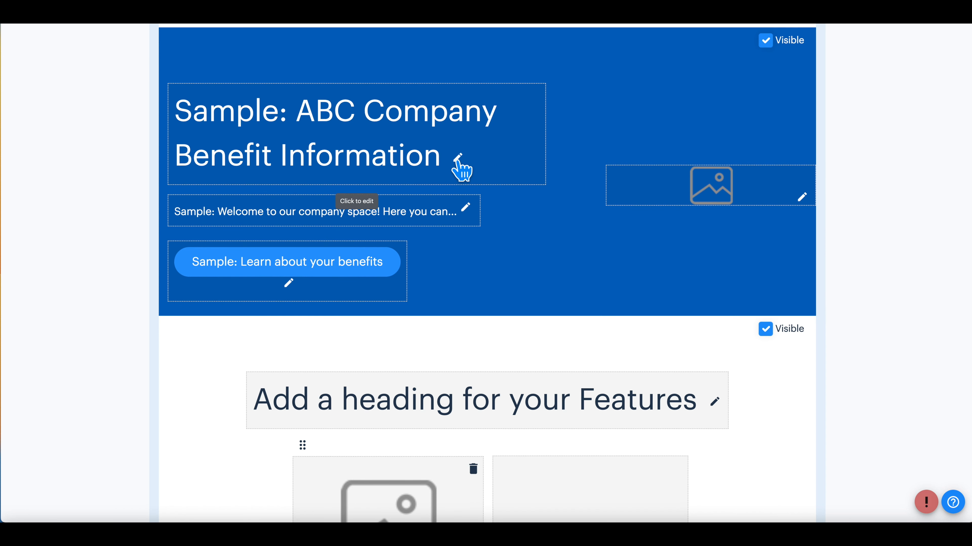
{"action": "left_click", "coordinate": [458, 159]}
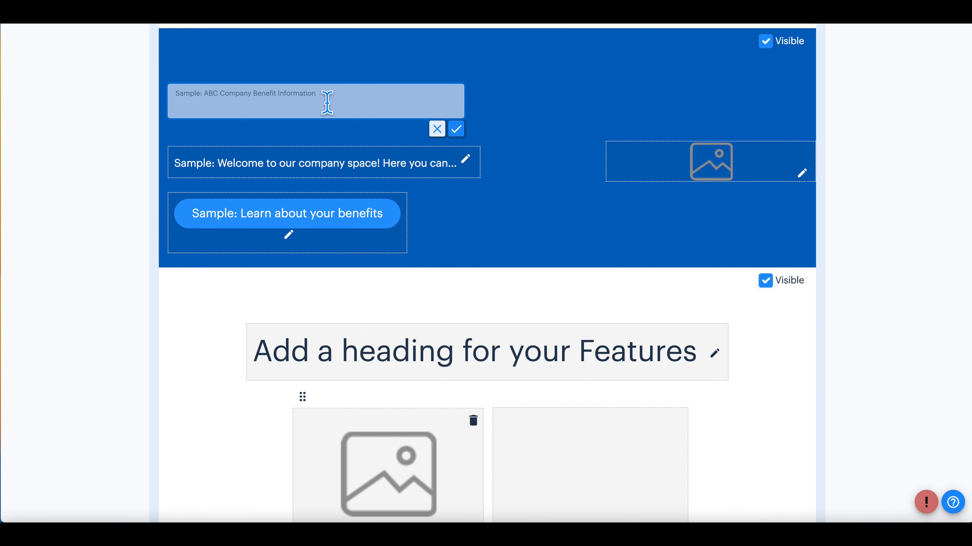
{"action": "type", "text": "Associate Benefits Page"}
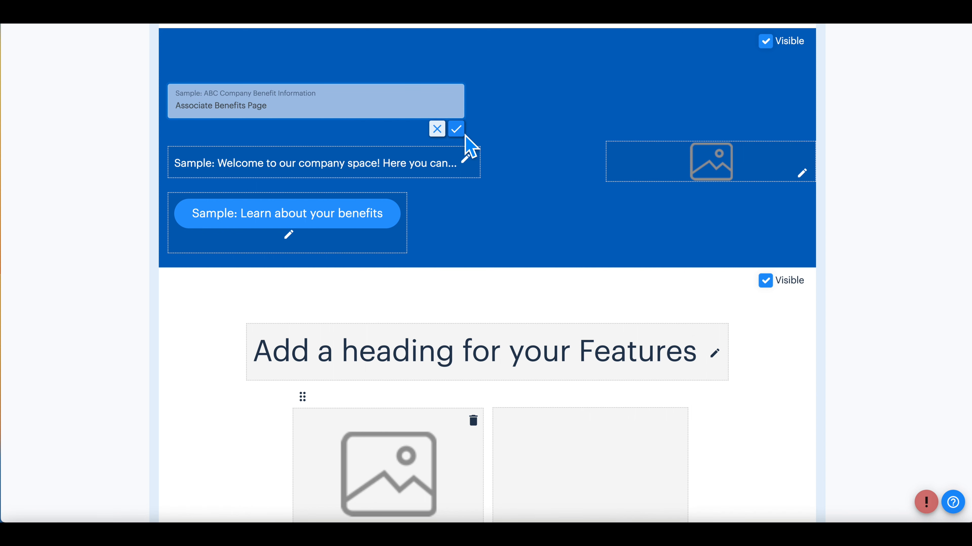
{"action": "left_click", "coordinate": [456, 129]}
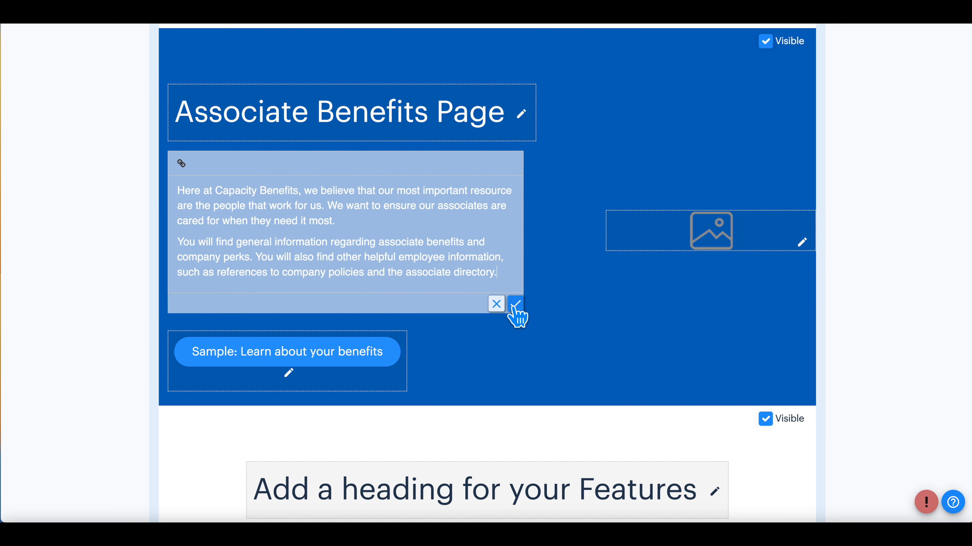
{"action": "left_click", "coordinate": [516, 304]}
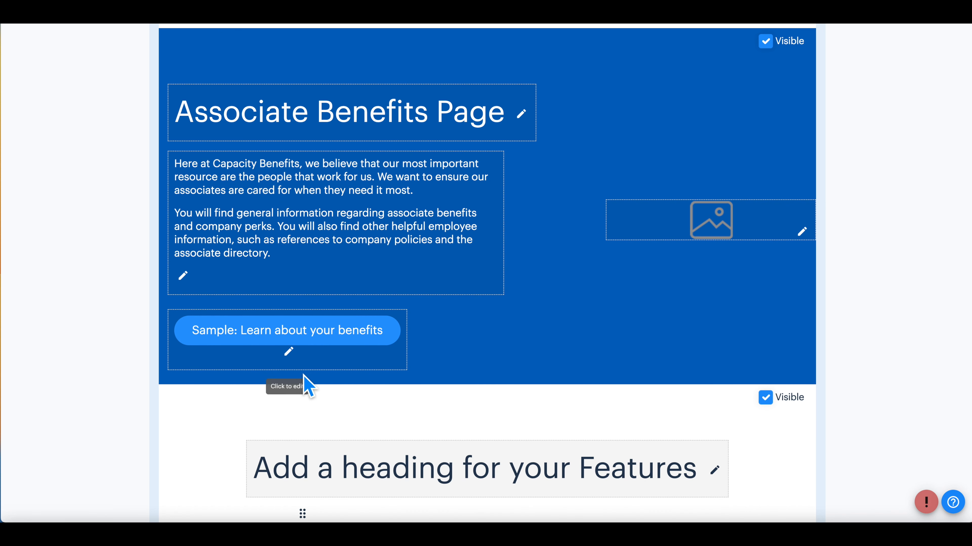
Step: Relabel the hero button's link text to 'Learn More'
{"action": "left_click", "coordinate": [288, 351]}
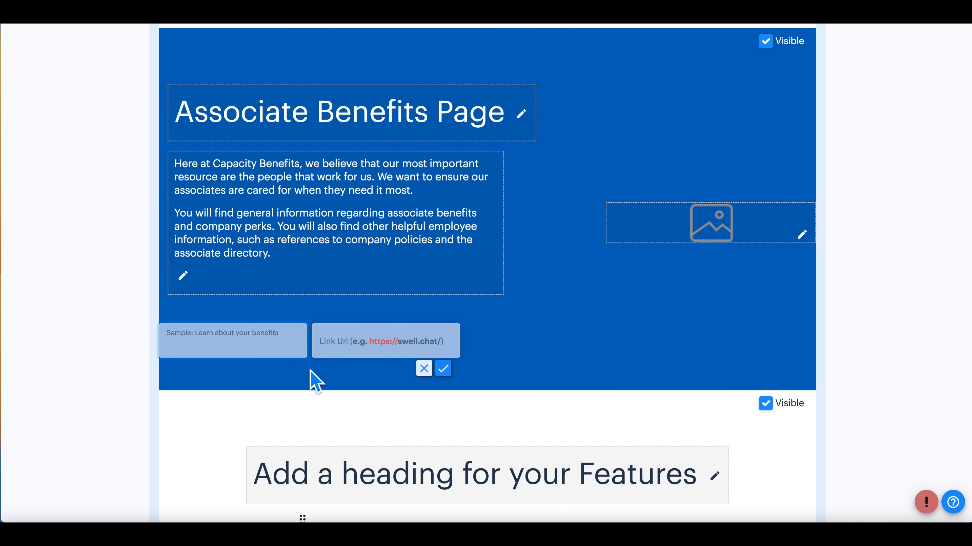
{"action": "type", "text": "Learn More"}
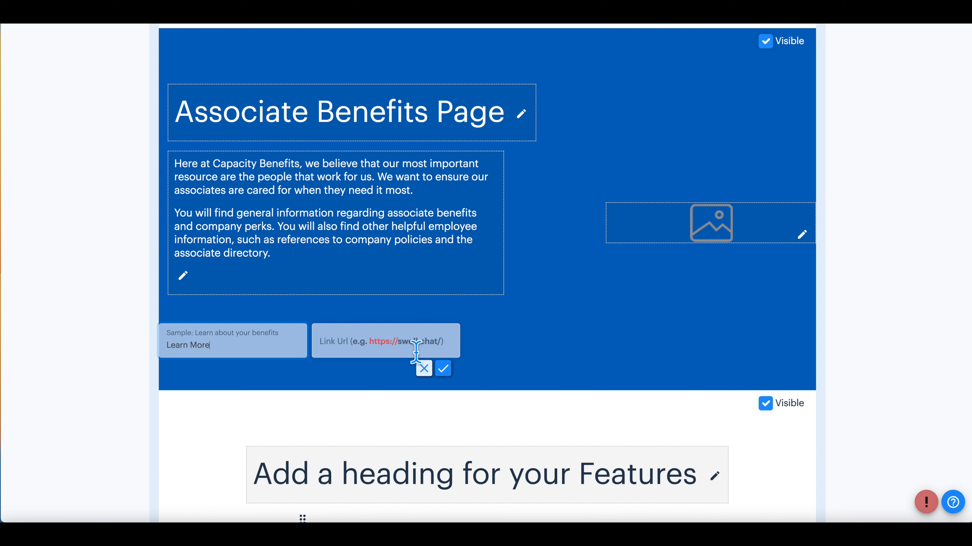
{"action": "mouse_move", "coordinate": [407, 359]}
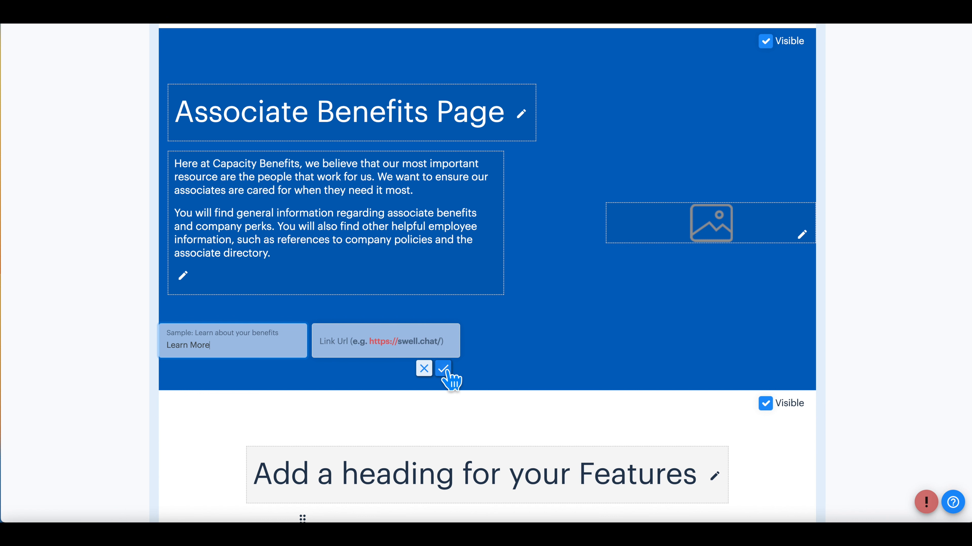
{"action": "left_click", "coordinate": [444, 368]}
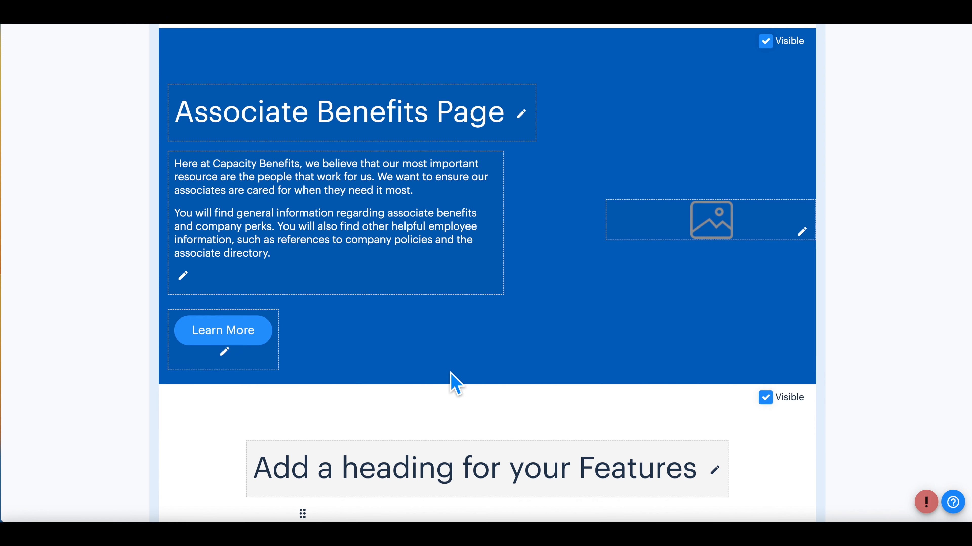
{"action": "mouse_move", "coordinate": [771, 208]}
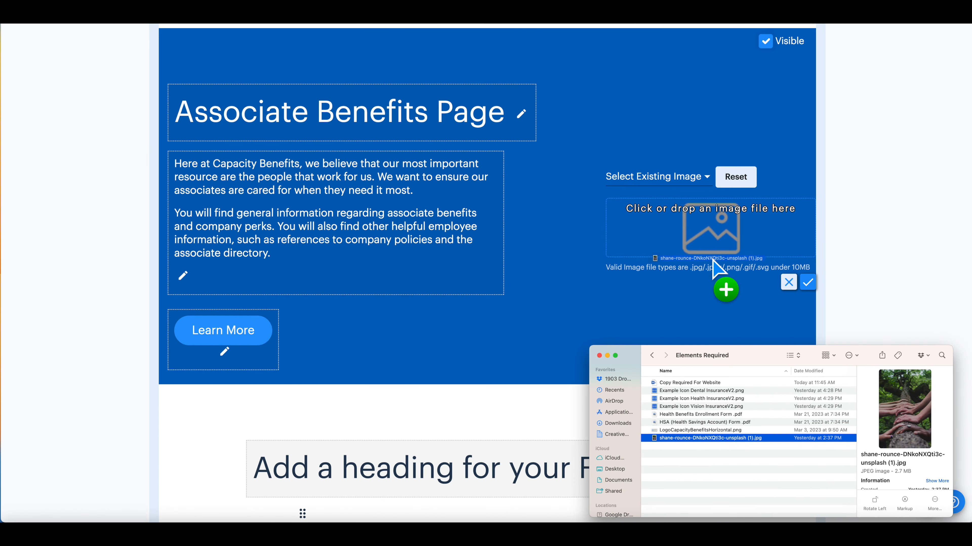
Step: Apply the hands-on-tree-trunk JPG as the hero section image
{"action": "left_click", "coordinate": [808, 282]}
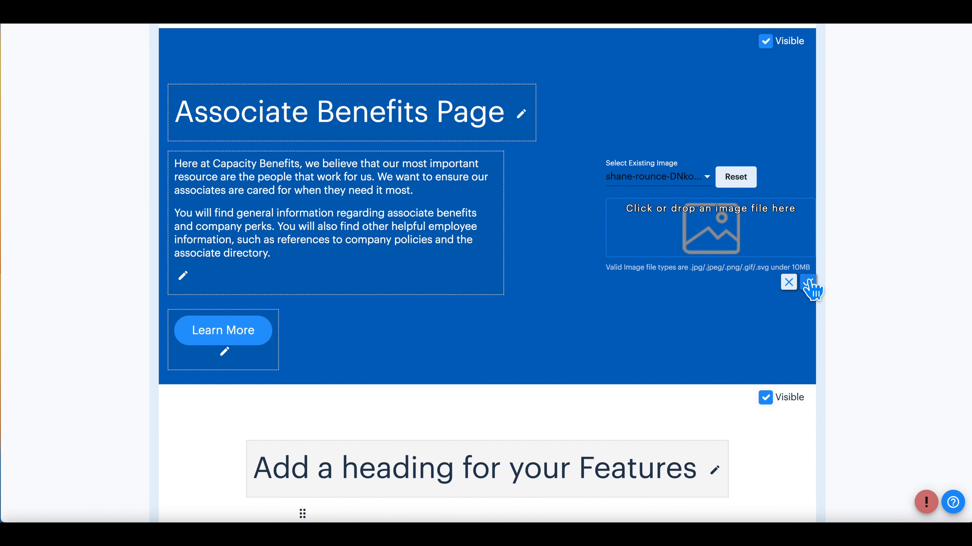
{"action": "left_click", "coordinate": [807, 283]}
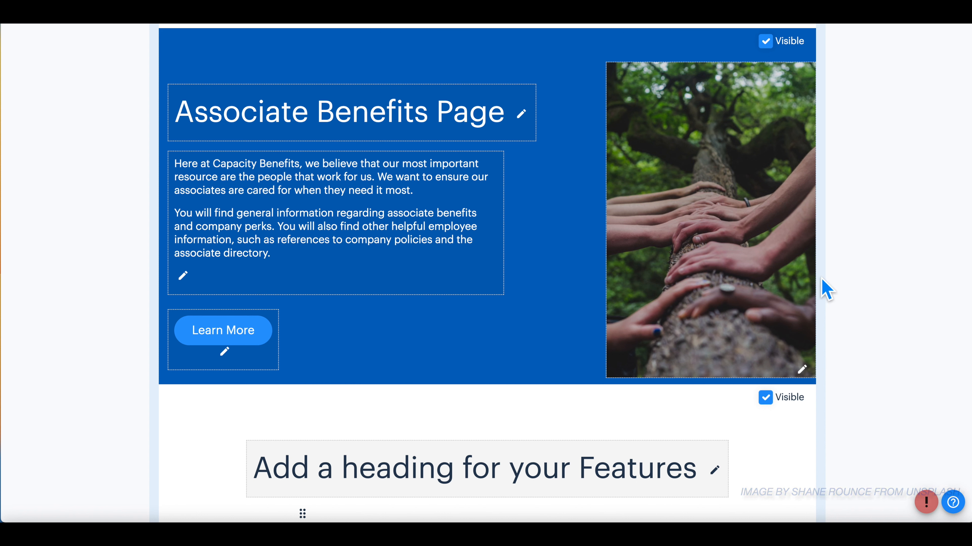
{"action": "mouse_move", "coordinate": [815, 290]}
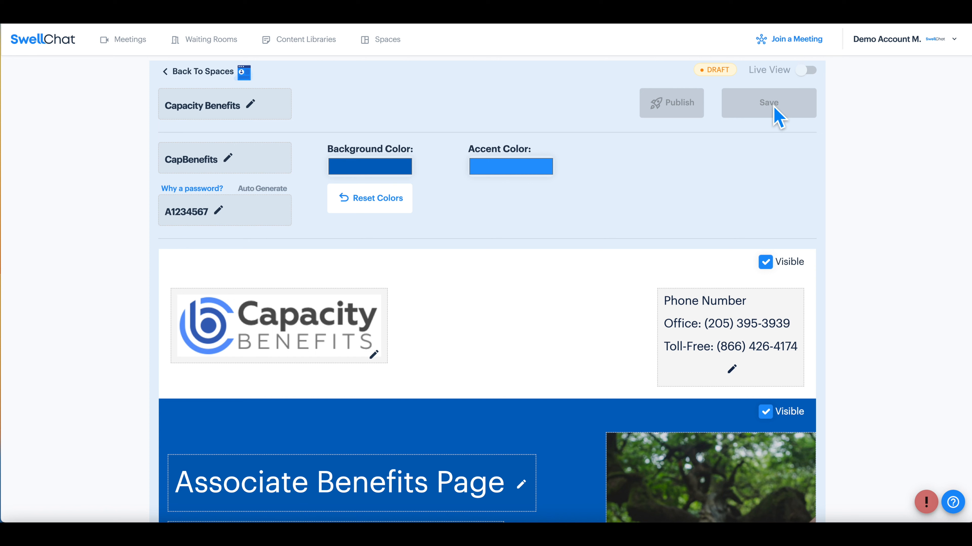
Step: Save the Space, preview the logo and hero in Live View, then return to editing
{"action": "left_click", "coordinate": [769, 103]}
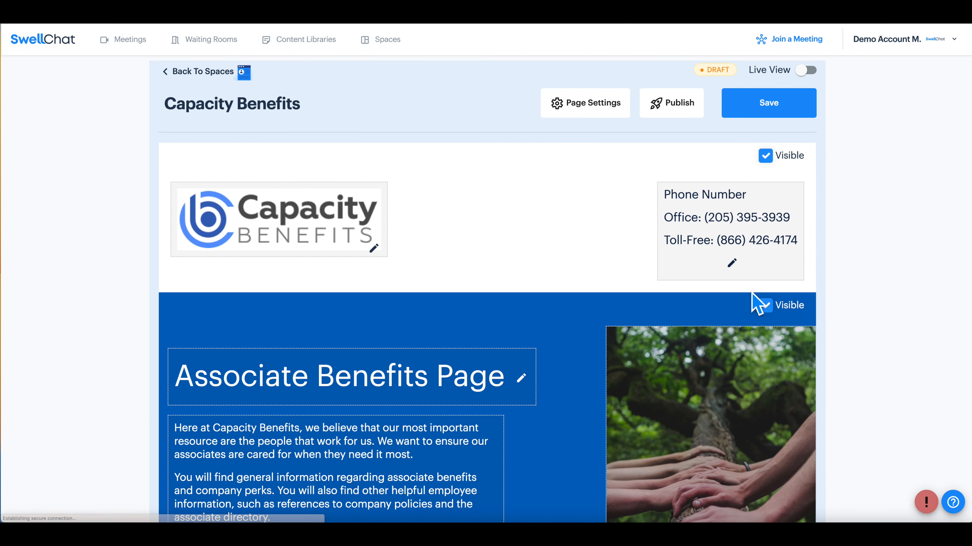
{"action": "mouse_move", "coordinate": [805, 73]}
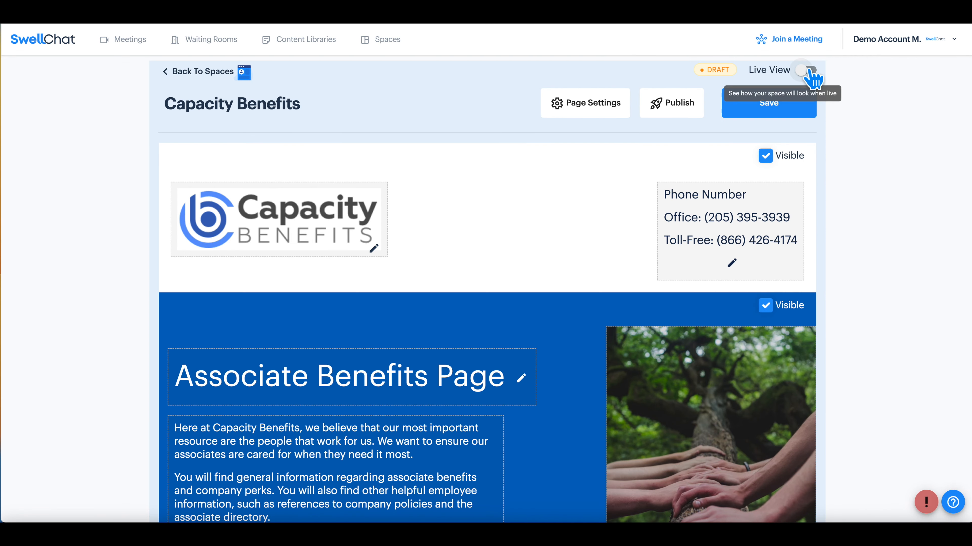
{"action": "left_click", "coordinate": [804, 71]}
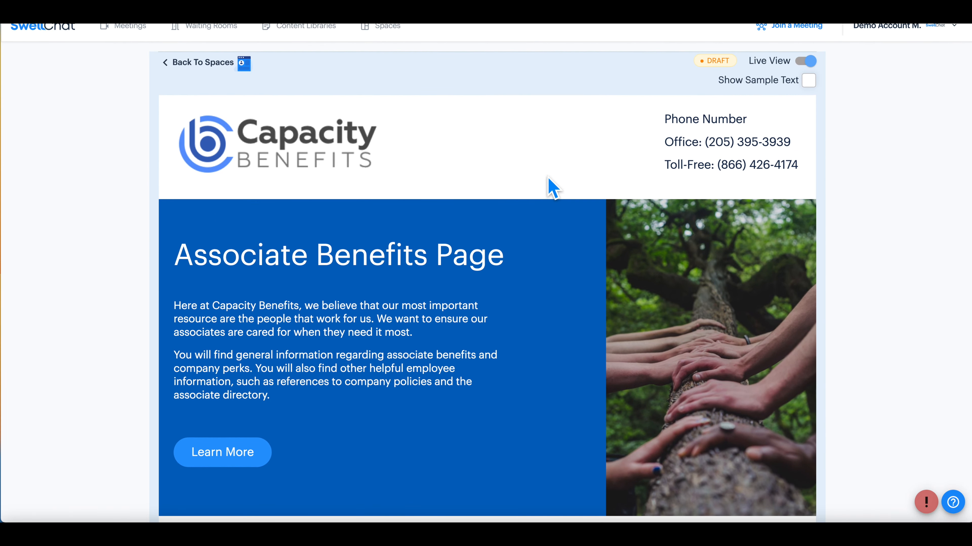
{"action": "scroll", "scroll_direction": "down", "scroll_amount": 3}
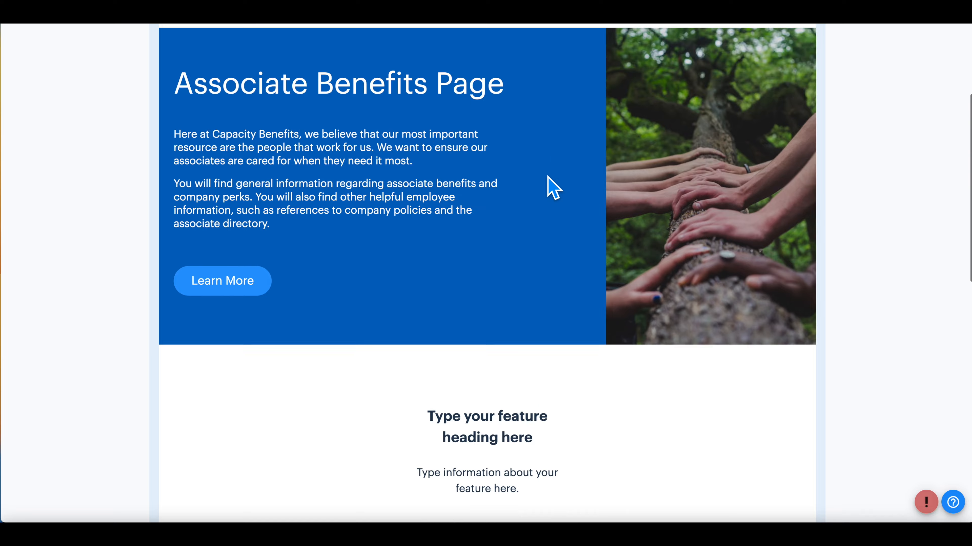
{"action": "left_click", "coordinate": [805, 70]}
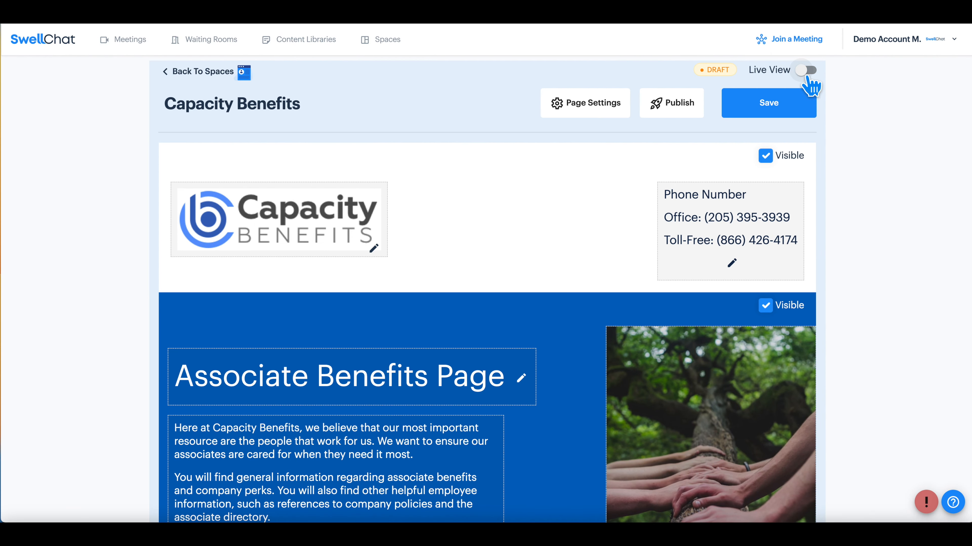
{"action": "scroll", "scroll_direction": "down", "scroll_amount": 3}
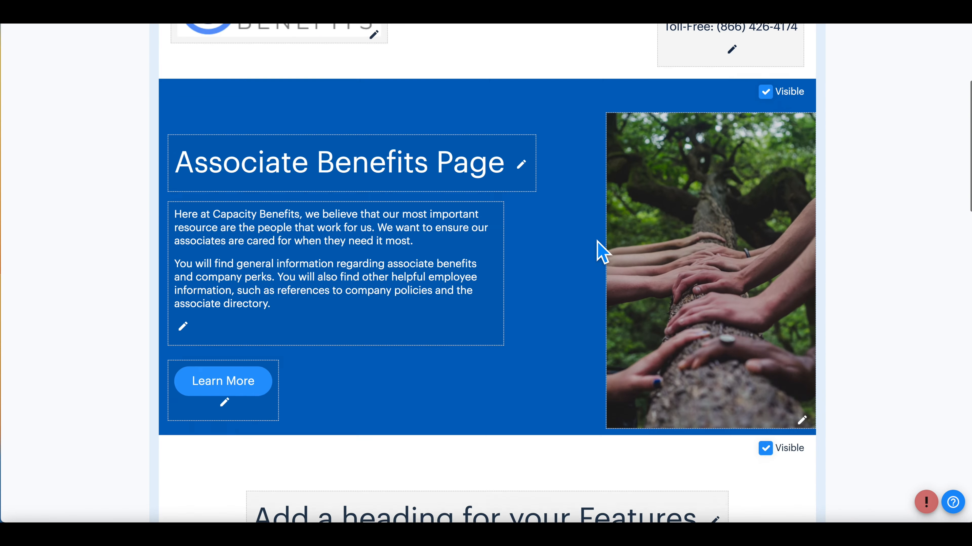
Step: Title the Features section '2023 Associate Benefits Information'
{"action": "scroll", "scroll_direction": "down", "scroll_amount": 3}
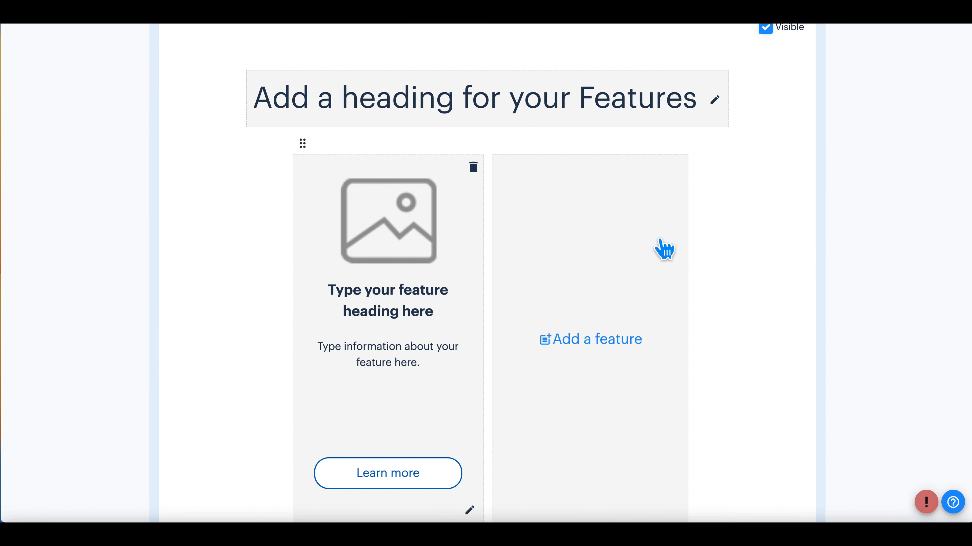
{"action": "left_click", "coordinate": [714, 99]}
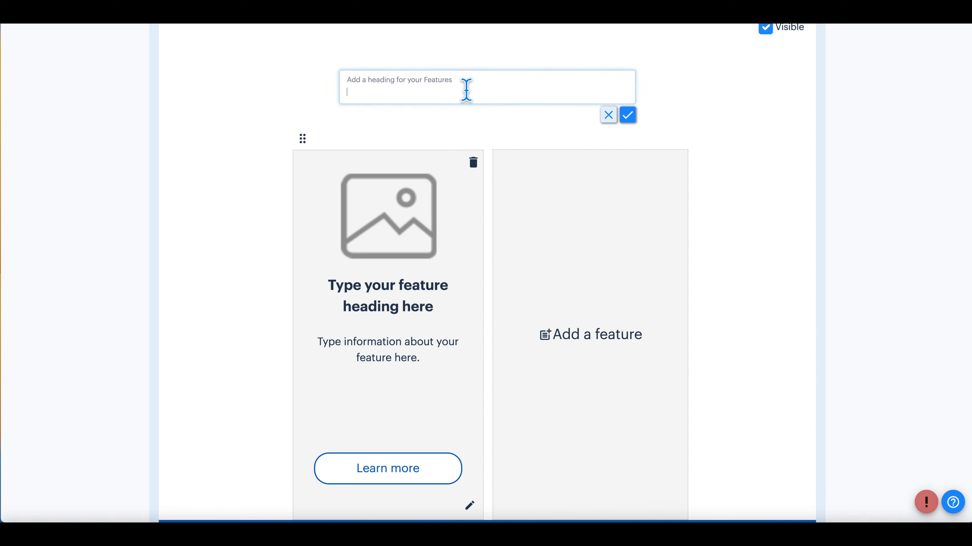
{"action": "type", "text": "2023 Associate Benefits Information"}
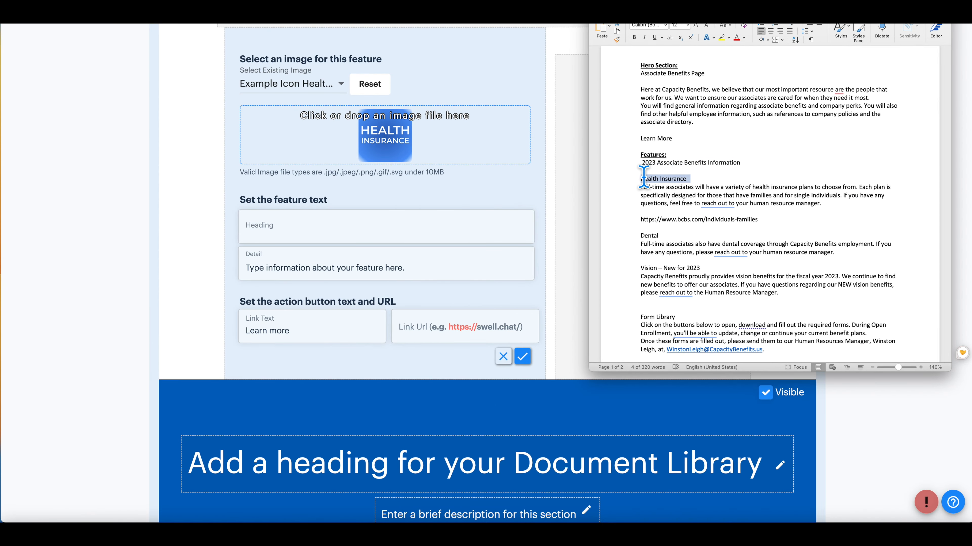
{"action": "left_click", "coordinate": [413, 233]}
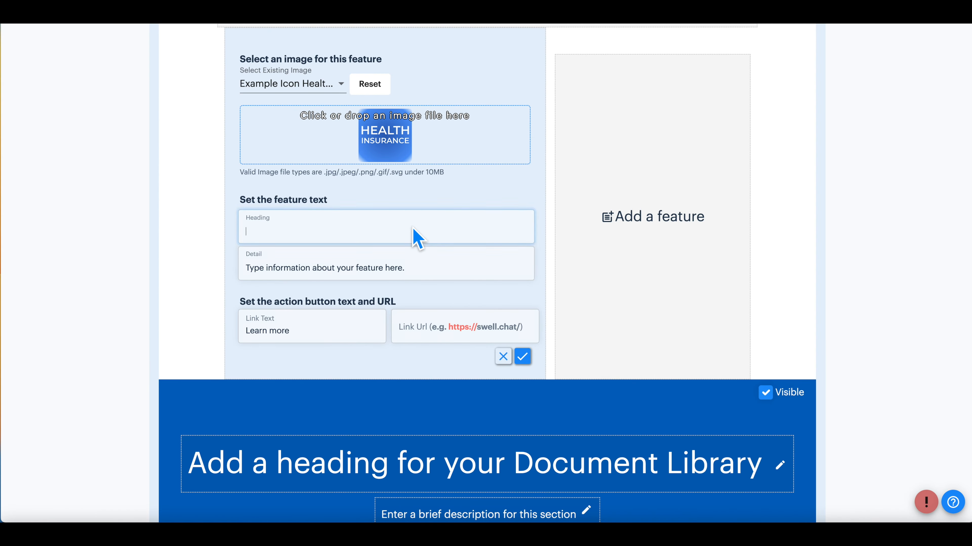
{"action": "type", "text": "Health Insurance"}
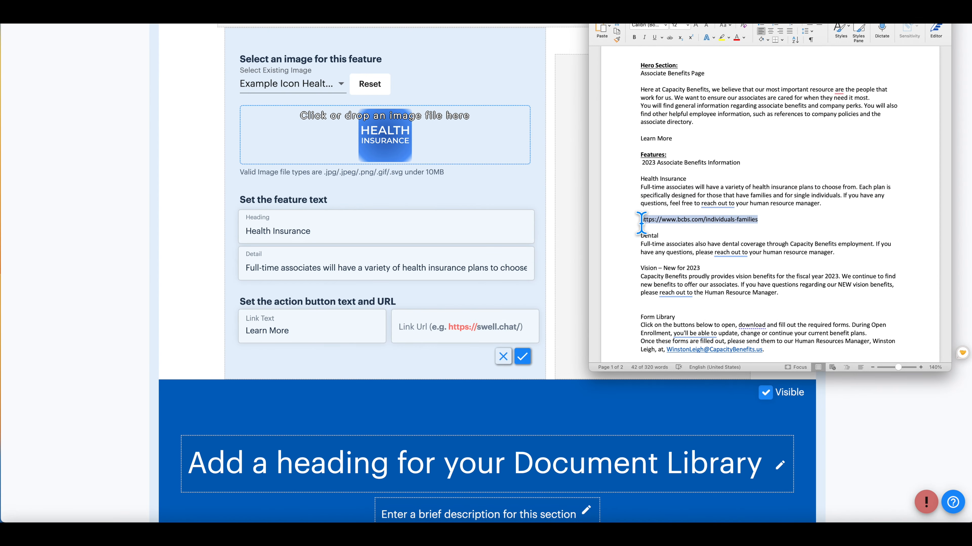
{"action": "left_click", "coordinate": [449, 332]}
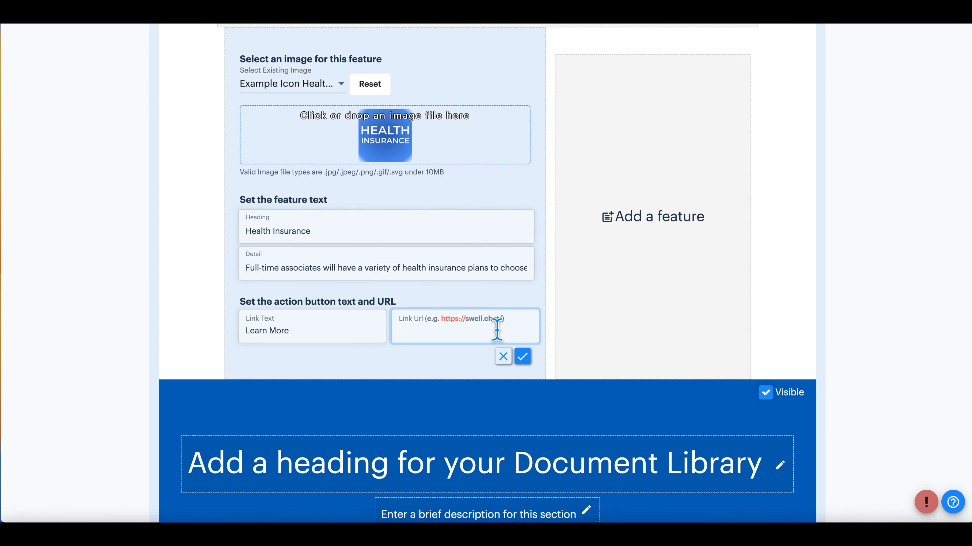
{"action": "type", "text": "https://www.bcbs.com/individuals-families"}
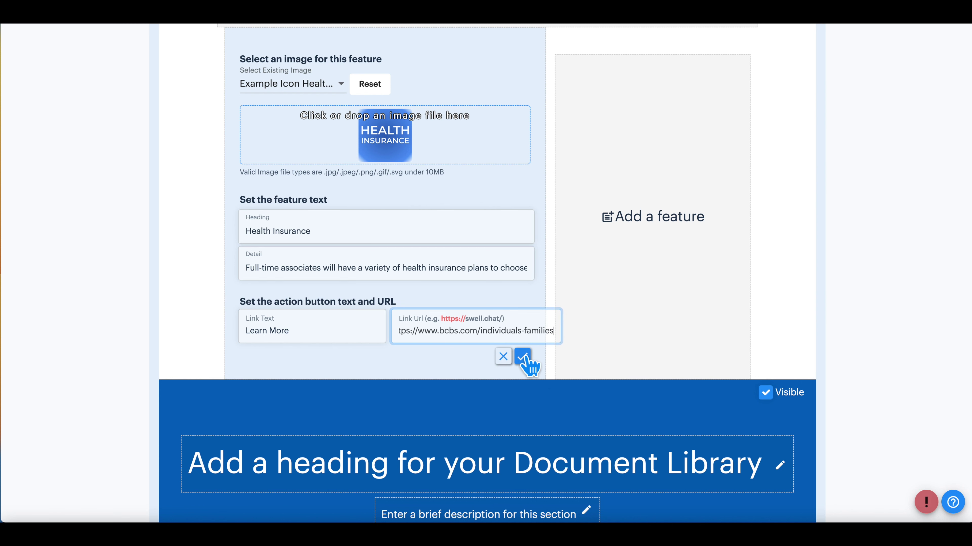
{"action": "left_click", "coordinate": [522, 358]}
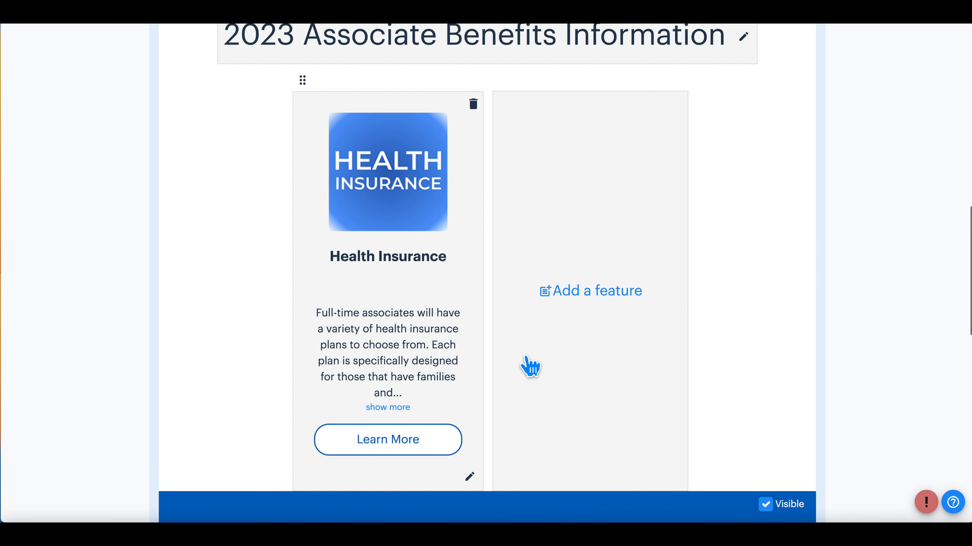
{"action": "scroll", "scroll_direction": "down", "scroll_amount": 3}
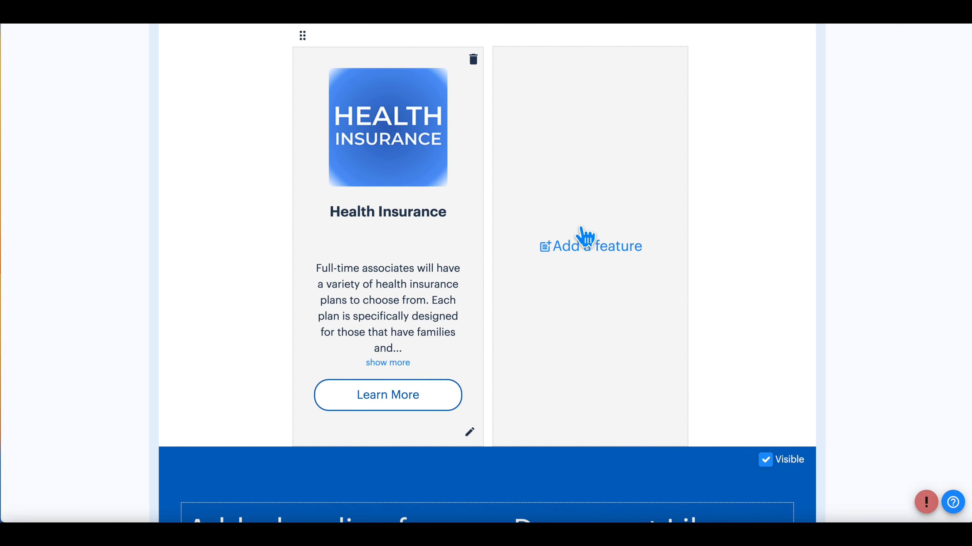
{"action": "mouse_move", "coordinate": [594, 265]}
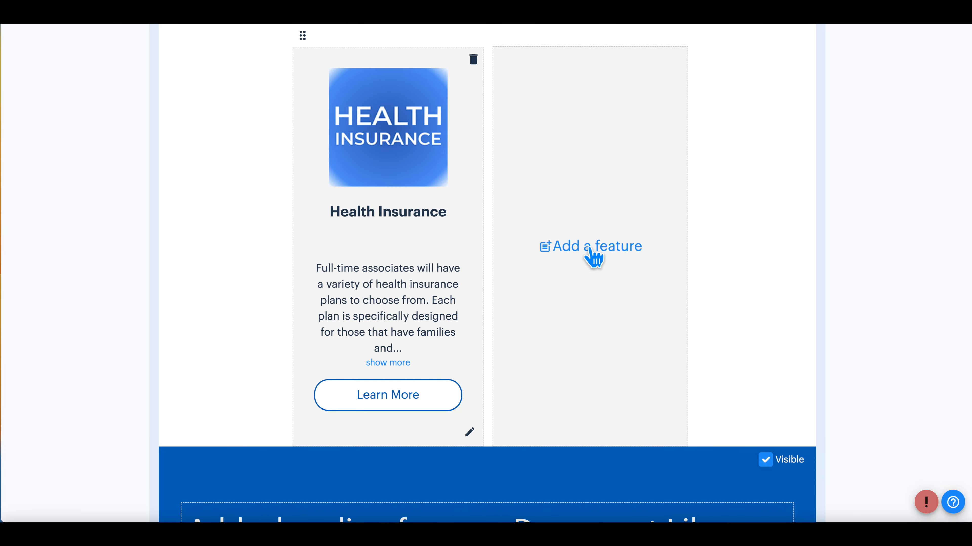
{"action": "left_click", "coordinate": [591, 247]}
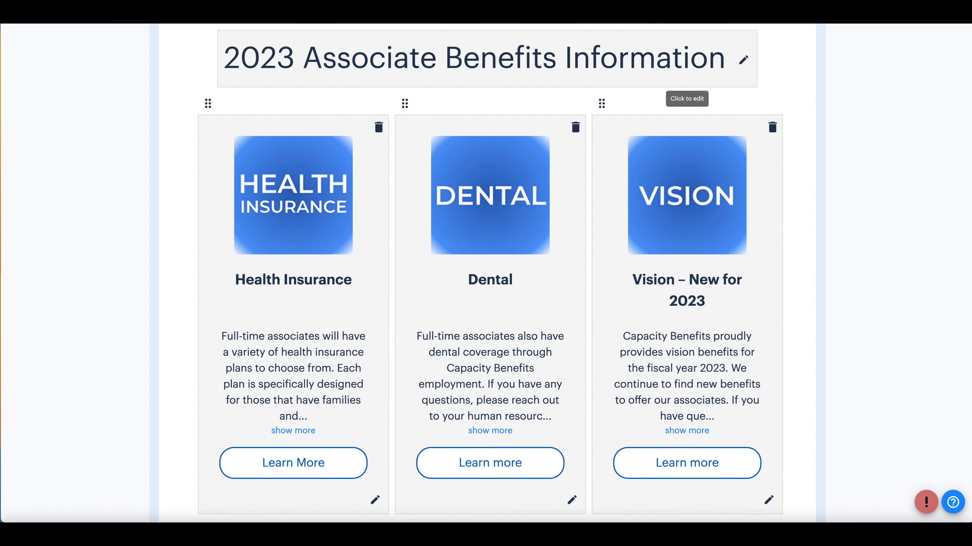
{"action": "mouse_move", "coordinate": [621, 226]}
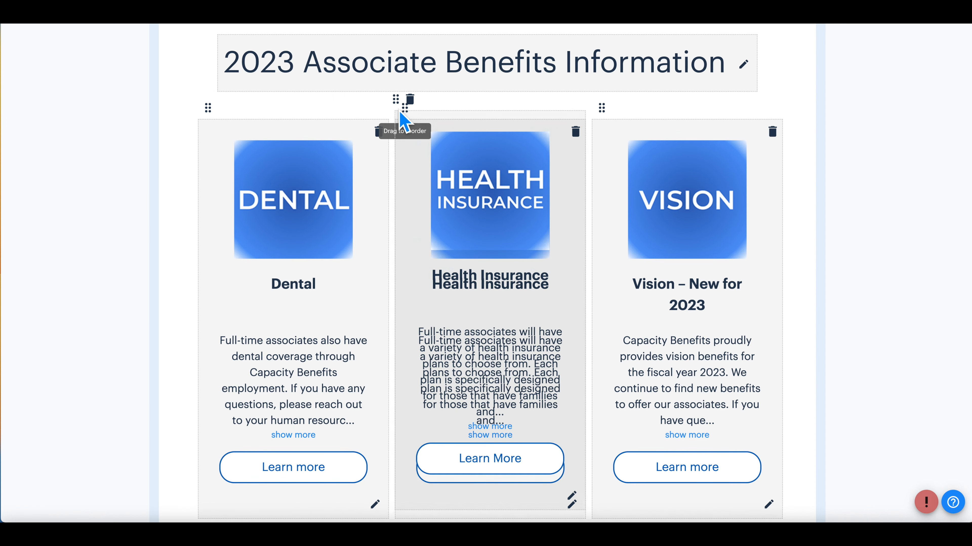
{"action": "left_click_drag", "start_coordinate": [401, 108], "coordinate": [293, 108]}
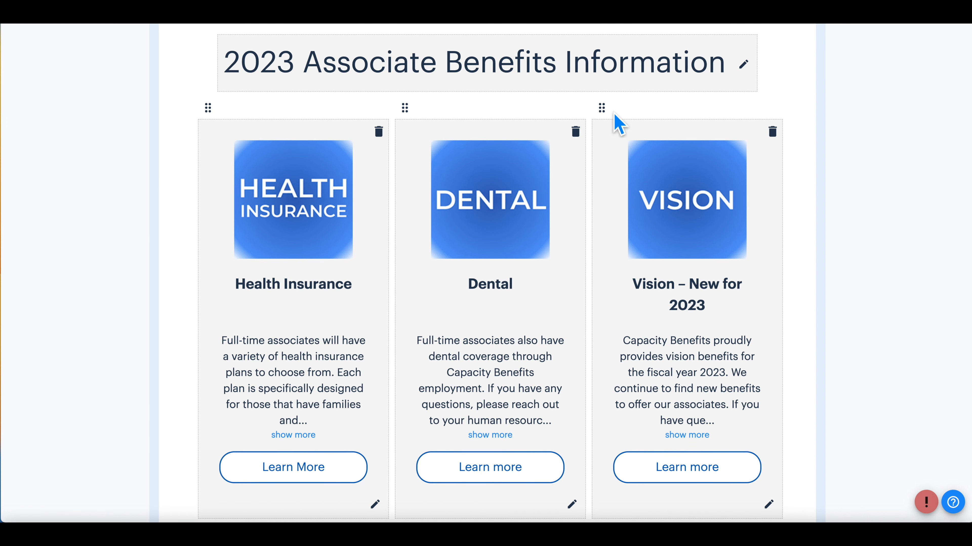
{"action": "left_click_drag", "start_coordinate": [601, 107], "coordinate": [405, 107]}
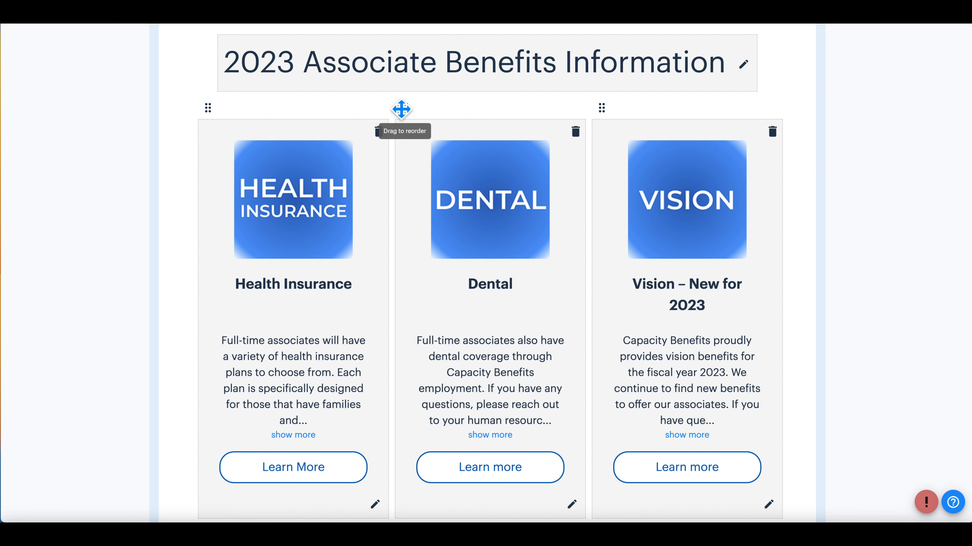
{"action": "mouse_move", "coordinate": [821, 251]}
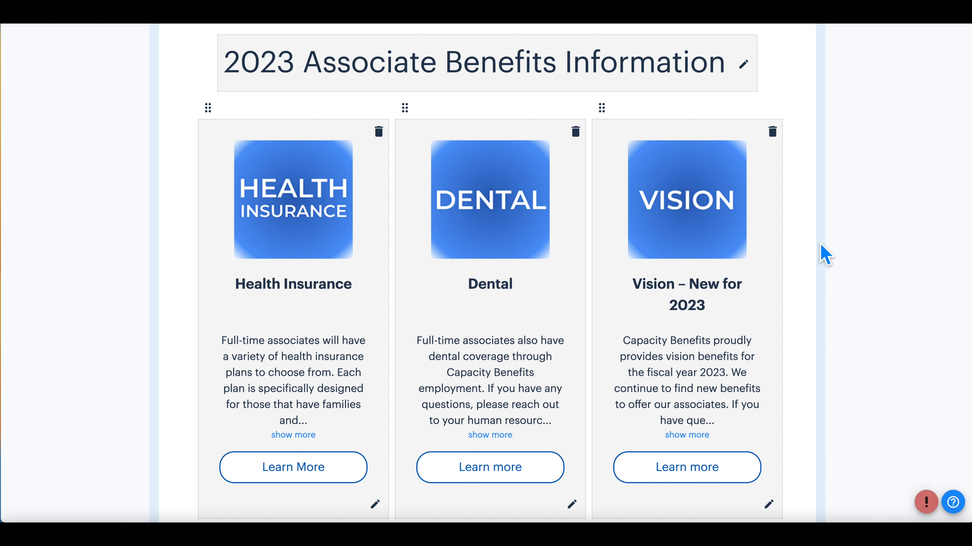
{"action": "scroll", "scroll_direction": "down", "scroll_amount": 3}
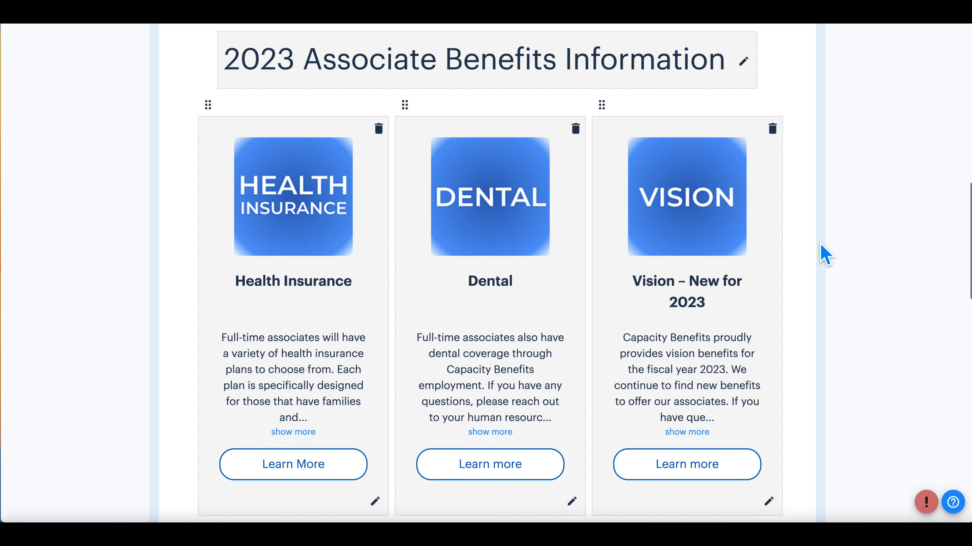
{"action": "scroll", "scroll_direction": "down", "scroll_amount": 3}
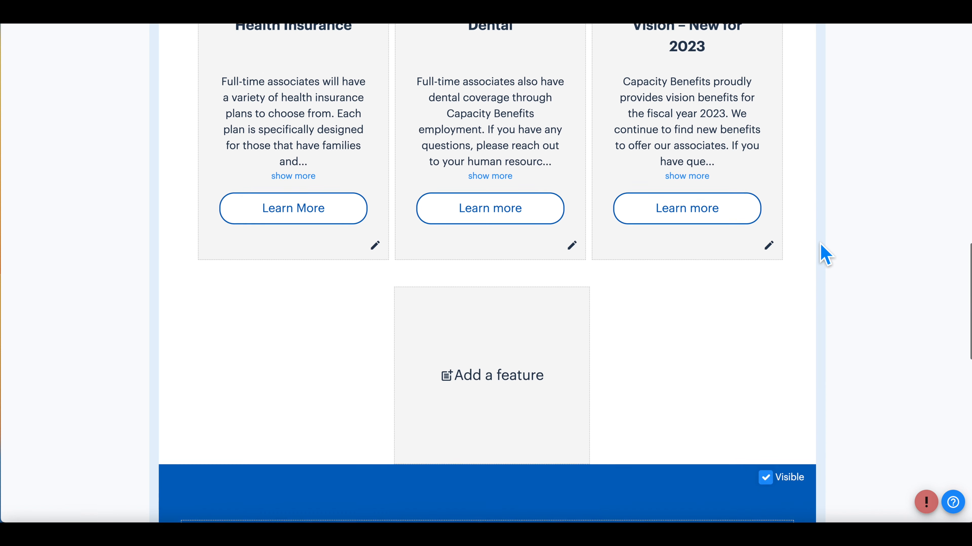
Step: Rename the document library section heading to 'Form Library'
{"action": "scroll", "scroll_direction": "down", "scroll_amount": 3}
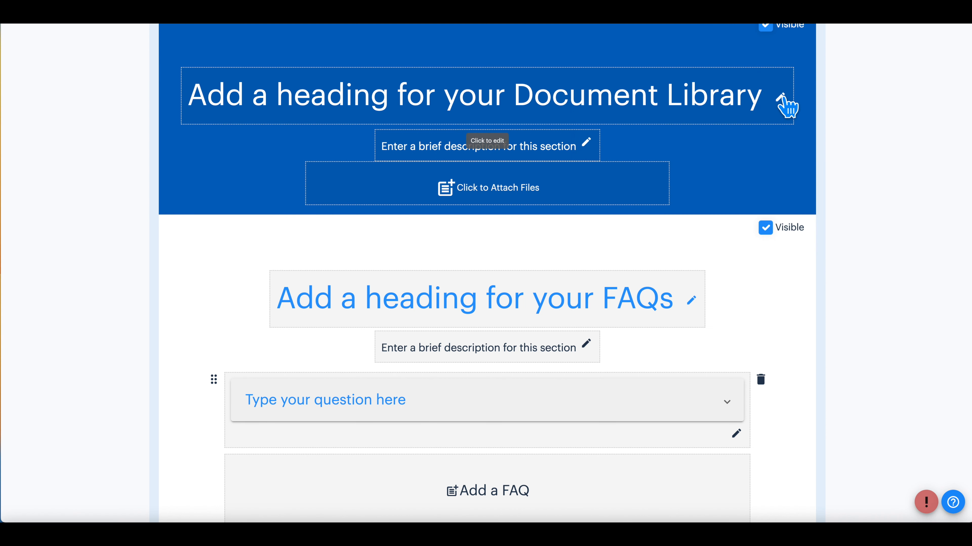
{"action": "type", "text": "Form Library"}
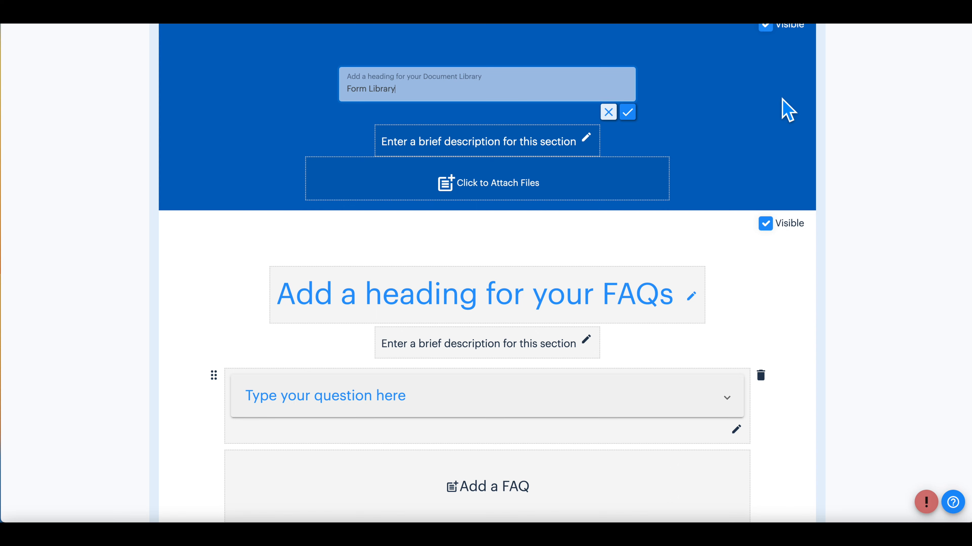
{"action": "left_click", "coordinate": [628, 112]}
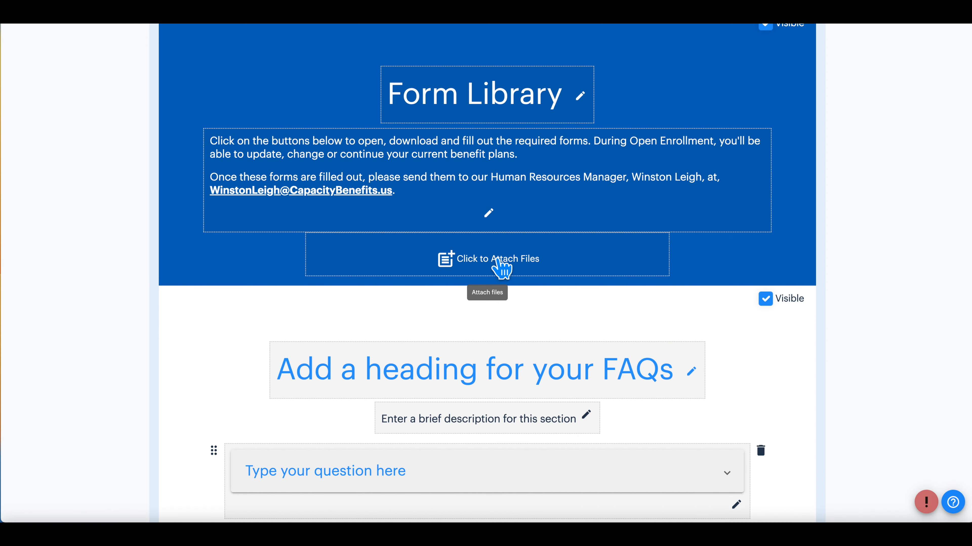
Step: Attach the Health Benefits Enrollment Form and HSA Form PDFs, keeping the enrollment form's display name
{"action": "left_click", "coordinate": [497, 259]}
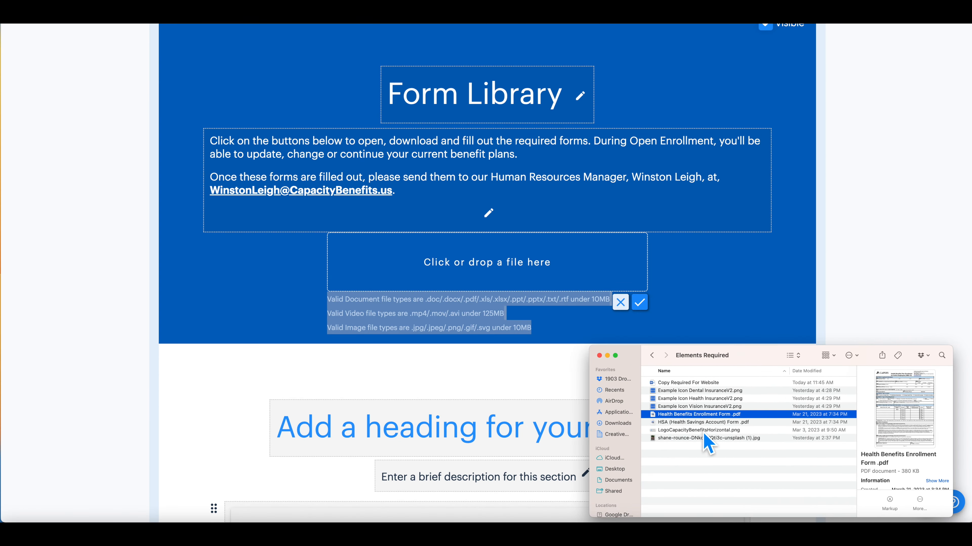
{"action": "left_click", "coordinate": [704, 422]}
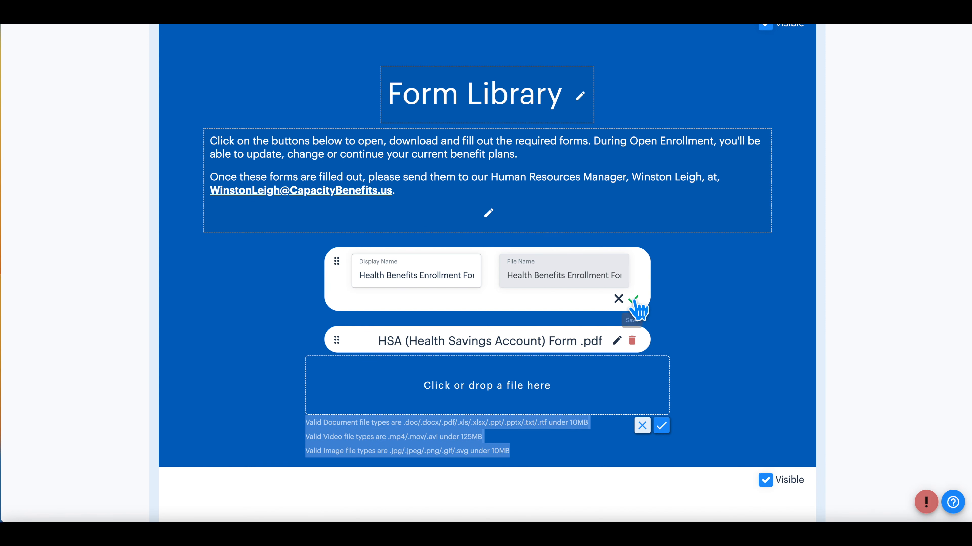
{"action": "left_click", "coordinate": [634, 298]}
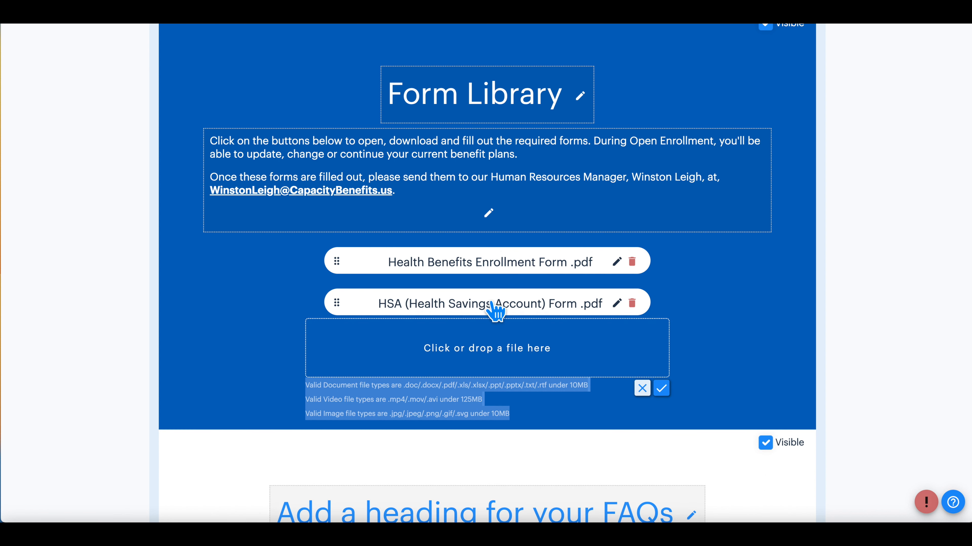
{"action": "left_click", "coordinate": [662, 389]}
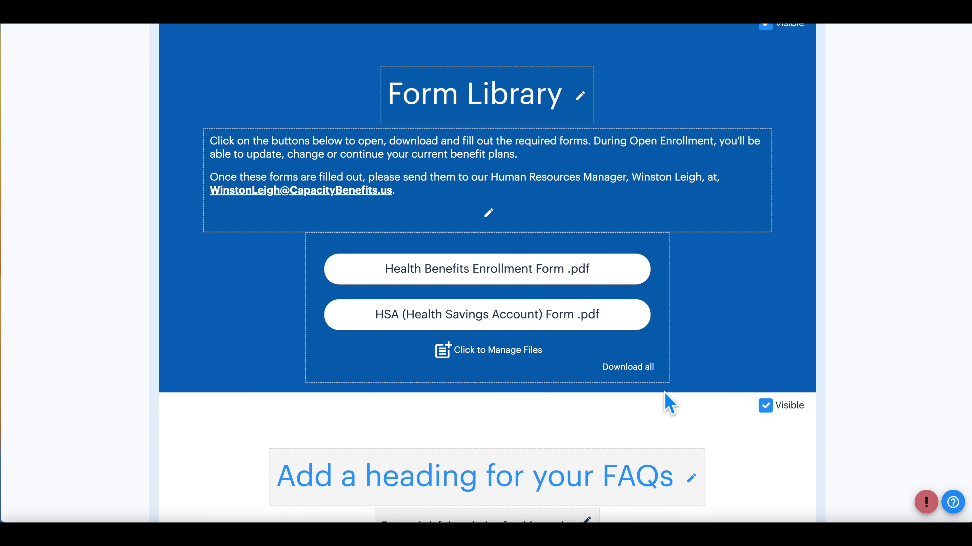
{"action": "mouse_move", "coordinate": [784, 284]}
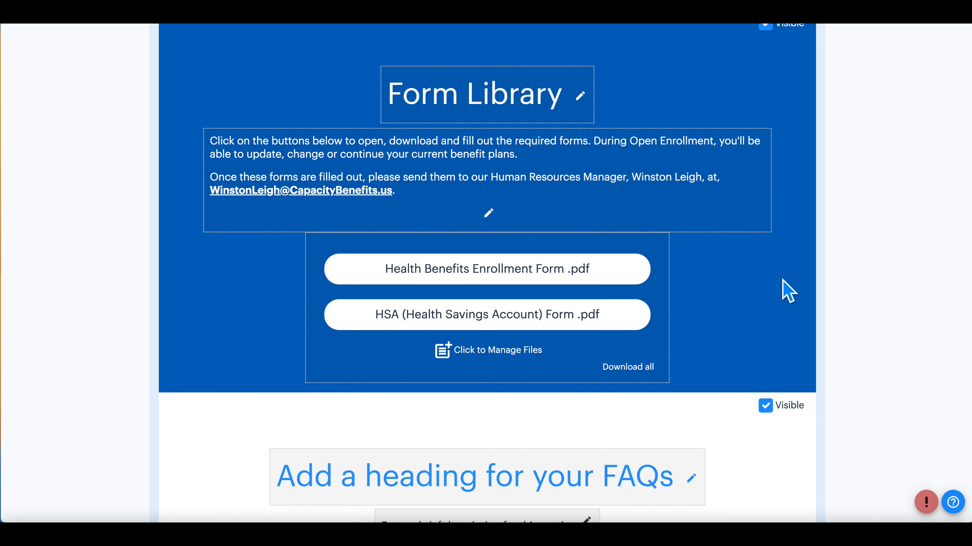
Step: Scroll down through the FAQ and footer sections of the space
{"action": "scroll", "scroll_direction": "down", "scroll_amount": 3}
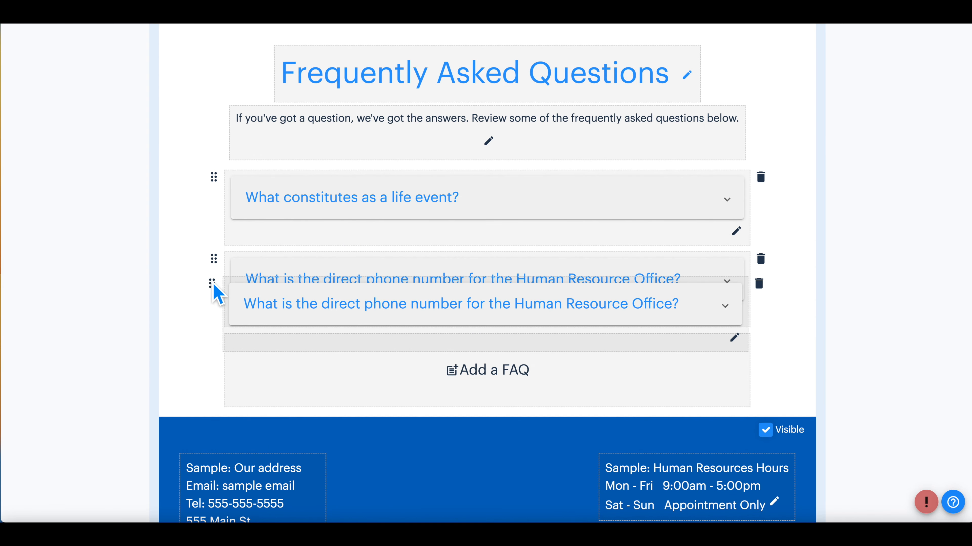
{"action": "mouse_move", "coordinate": [213, 258]}
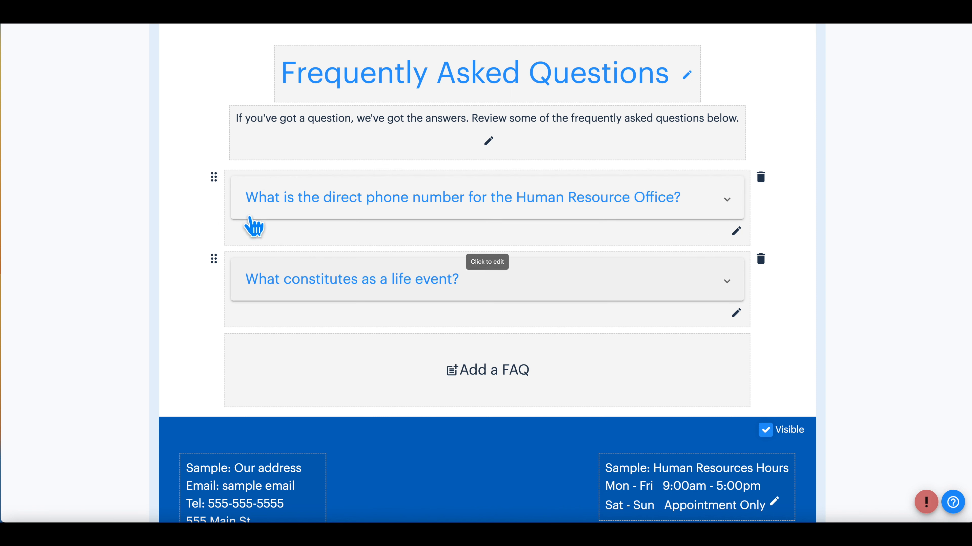
{"action": "mouse_move", "coordinate": [503, 229]}
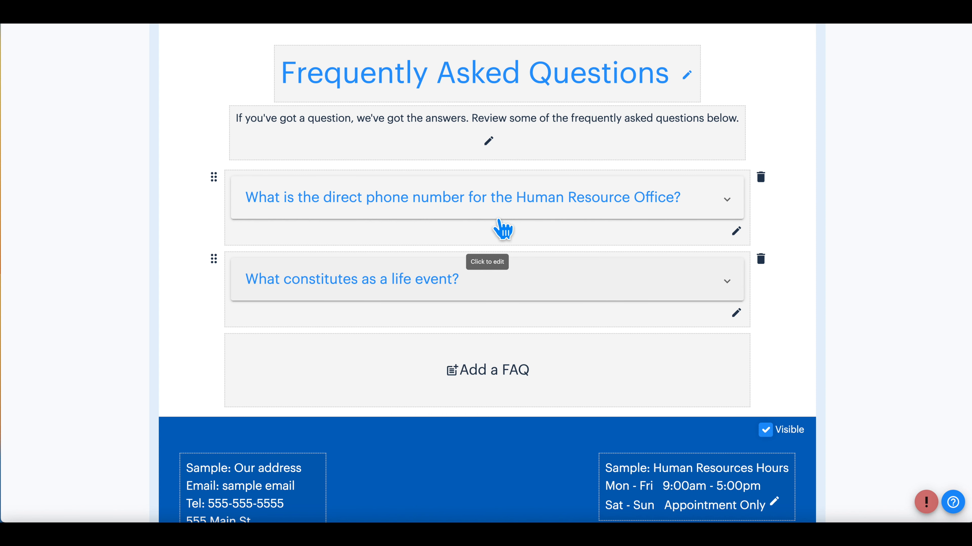
{"action": "scroll", "scroll_direction": "down", "scroll_amount": 3}
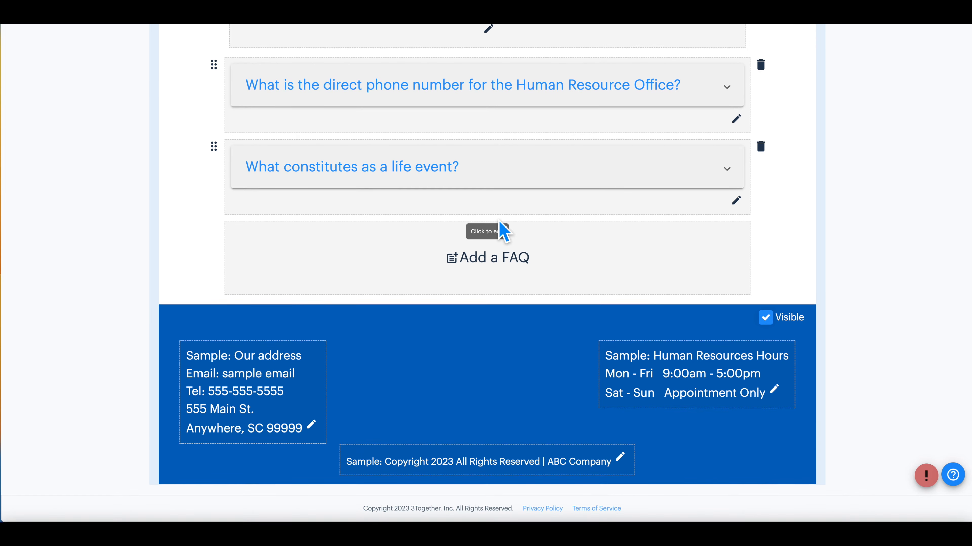
{"action": "mouse_move", "coordinate": [430, 380]}
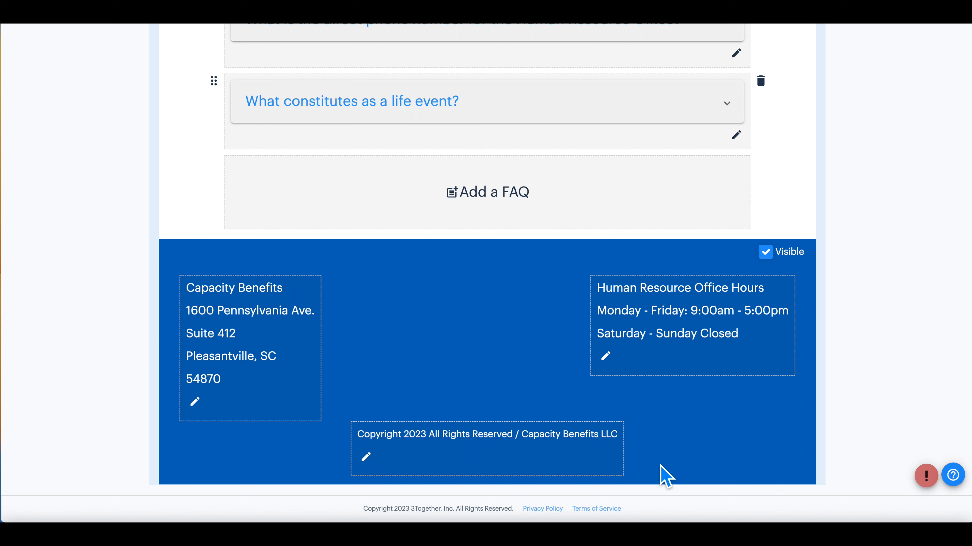
Step: Save the Capacity Benefits space and reopen it for editing from the Spaces list
{"action": "scroll", "scroll_direction": "up", "scroll_amount": 3}
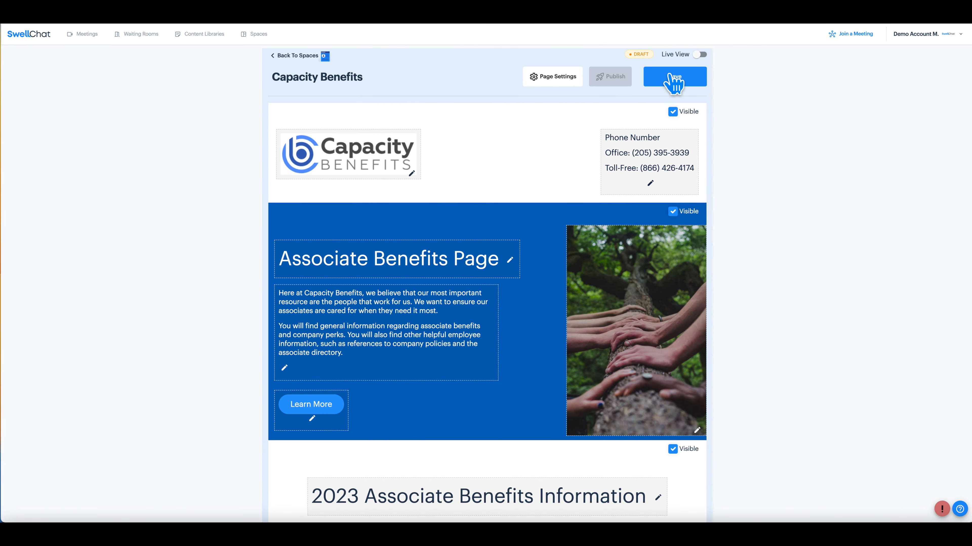
{"action": "left_click", "coordinate": [675, 77]}
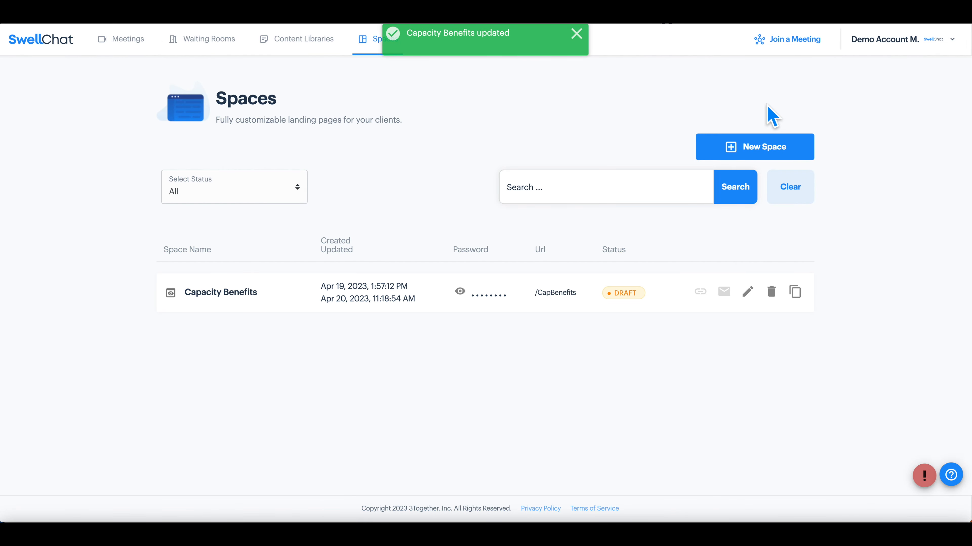
{"action": "mouse_move", "coordinate": [331, 293]}
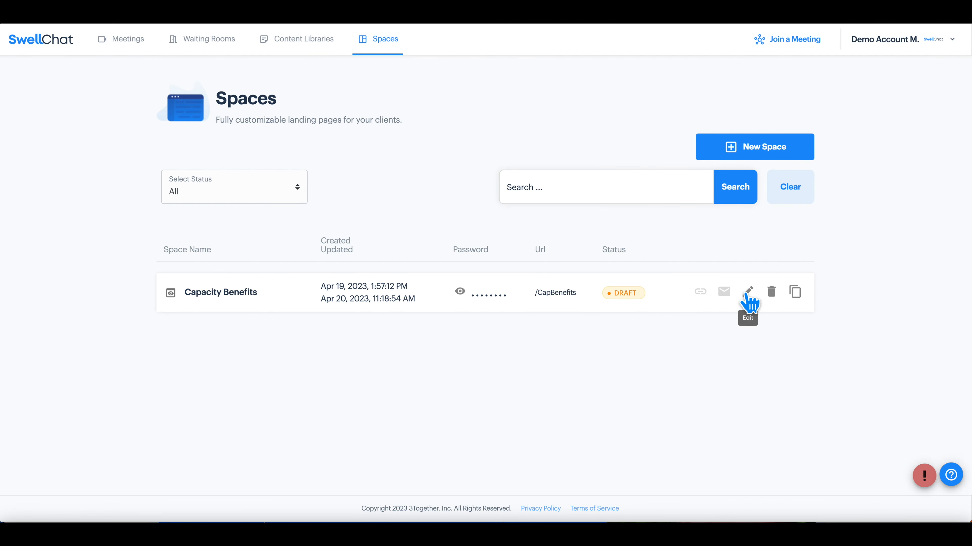
{"action": "left_click", "coordinate": [747, 291]}
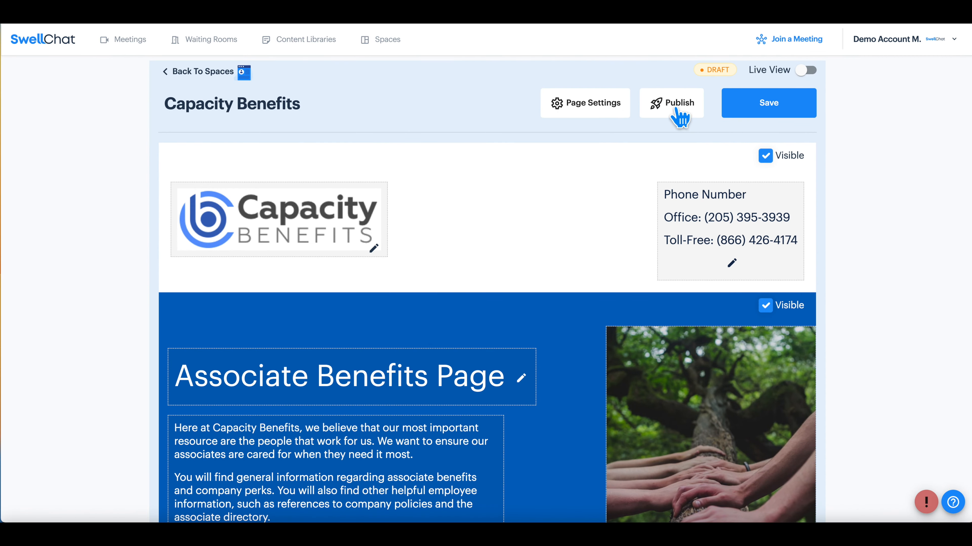
Step: Publish the space live and copy its public link swell.chat/space/CapBenefits
{"action": "left_click", "coordinate": [671, 103]}
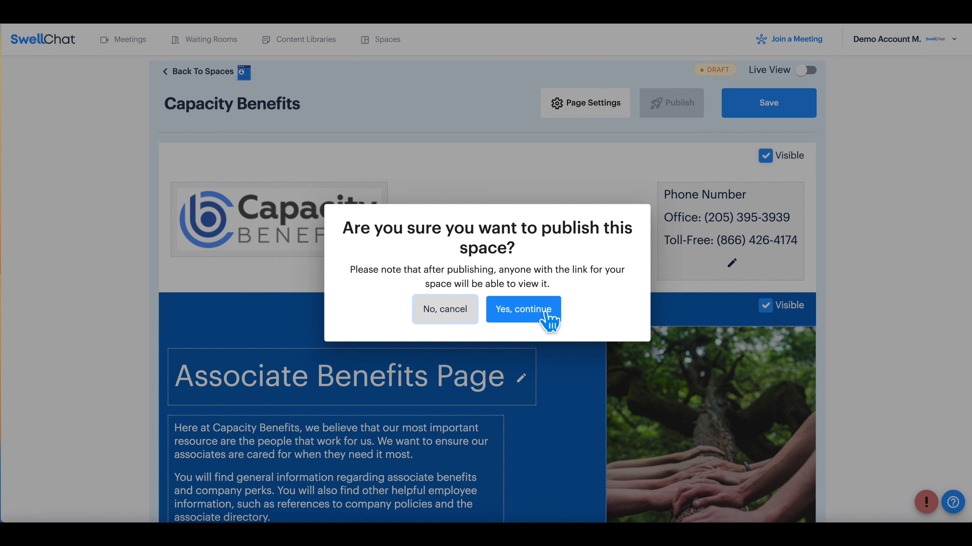
{"action": "left_click", "coordinate": [524, 310]}
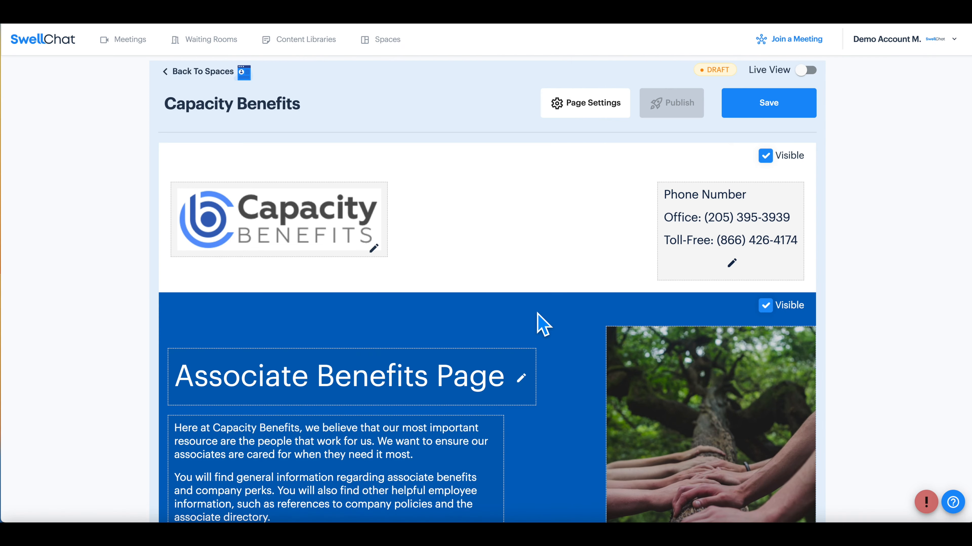
{"action": "left_click", "coordinate": [670, 102]}
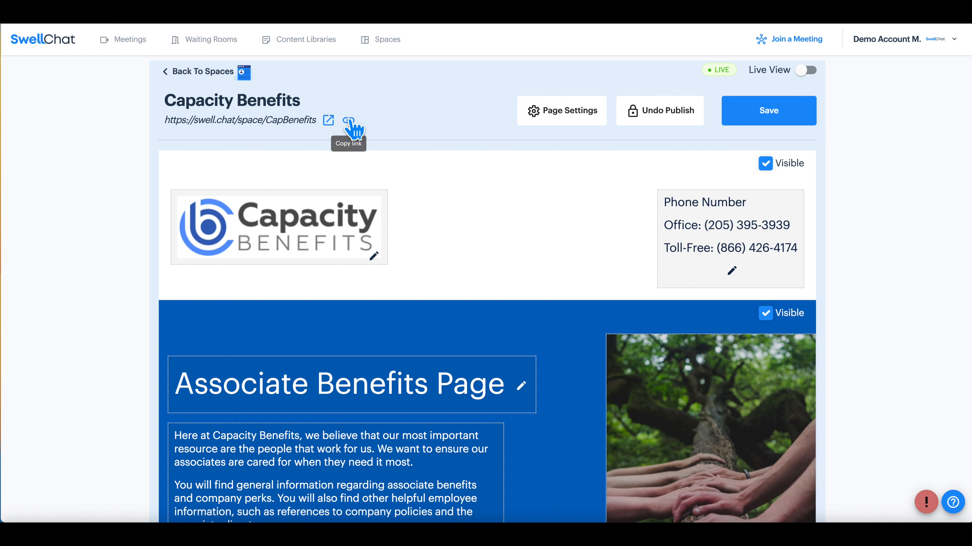
{"action": "left_click", "coordinate": [349, 120]}
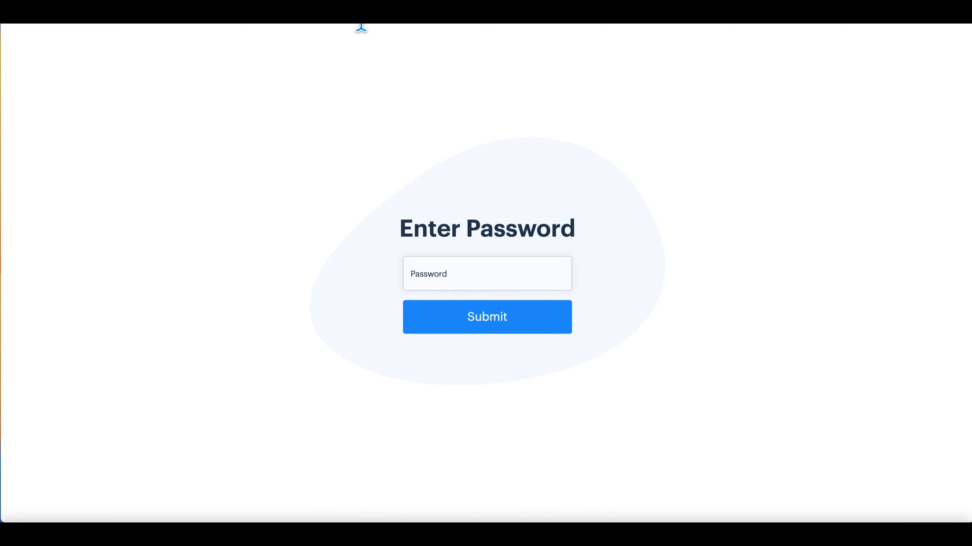
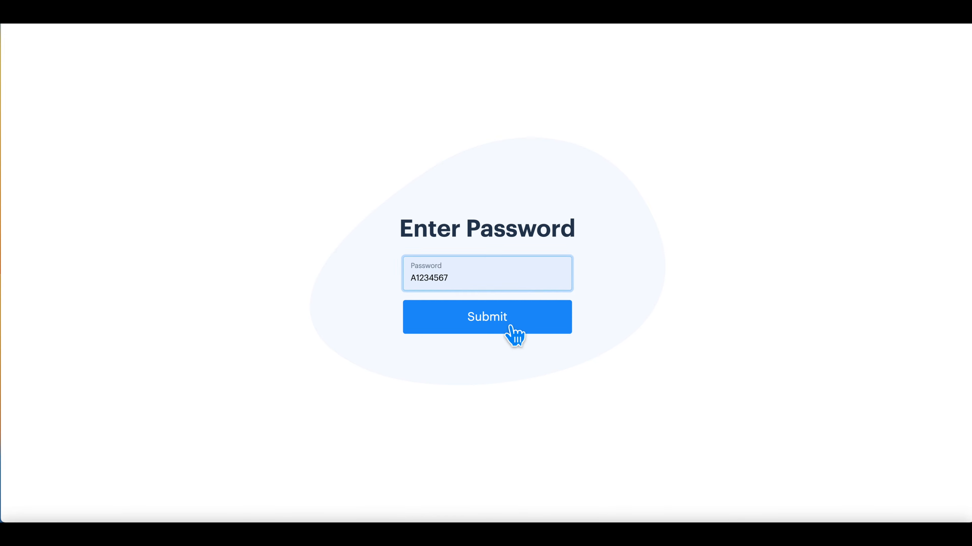
{"action": "left_click", "coordinate": [487, 316]}
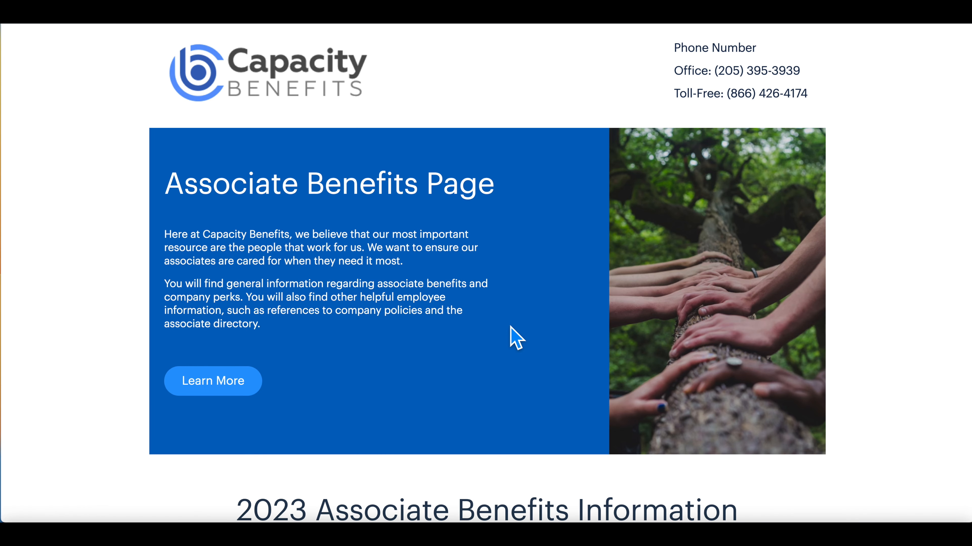
{"action": "scroll", "scroll_direction": "down", "scroll_amount": 3}
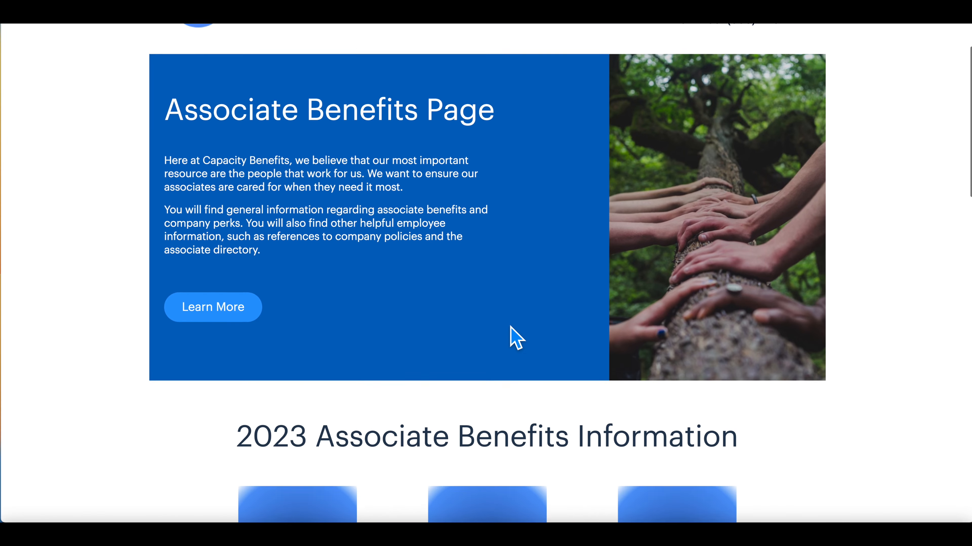
{"action": "scroll", "scroll_direction": "down", "scroll_amount": 3}
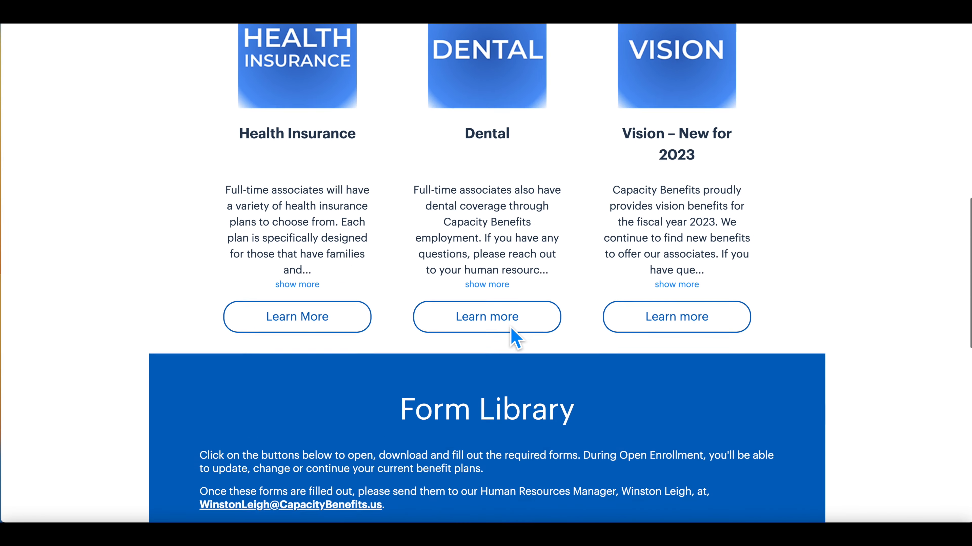
{"action": "scroll", "scroll_direction": "down", "scroll_amount": 3}
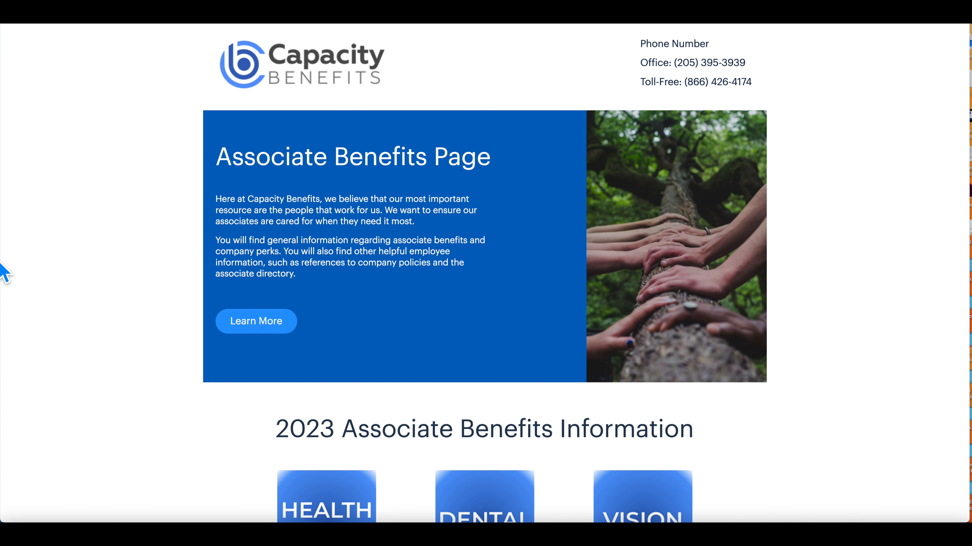
{"action": "mouse_move", "coordinate": [507, 24]}
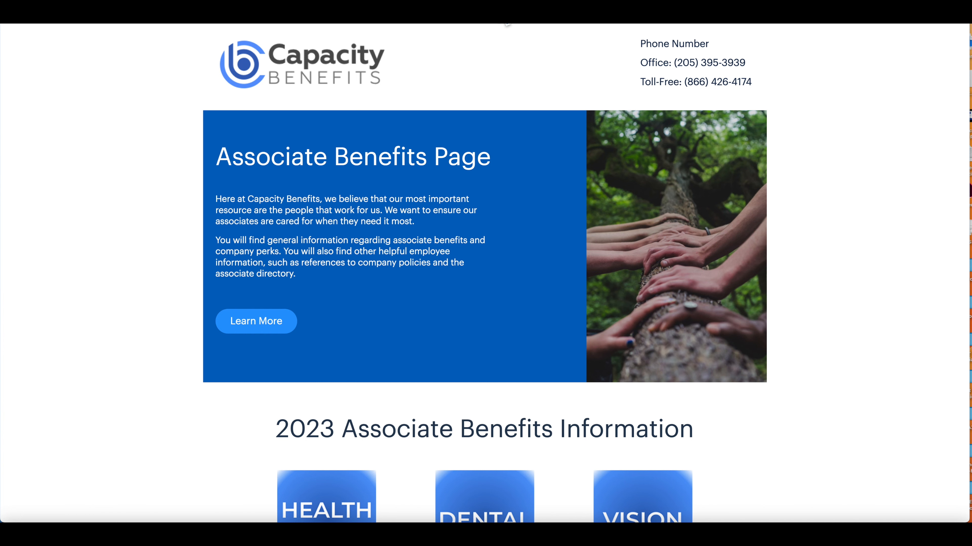